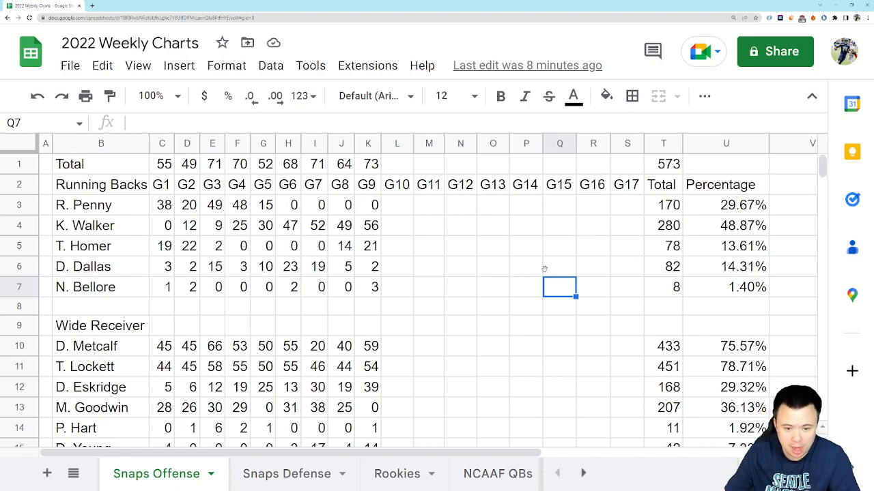
Check the G9 snap counts for T. Lockett (K11) and D. Eskridge (K12)
{"action": "scroll", "scroll_direction": "down", "scroll_amount": 3}
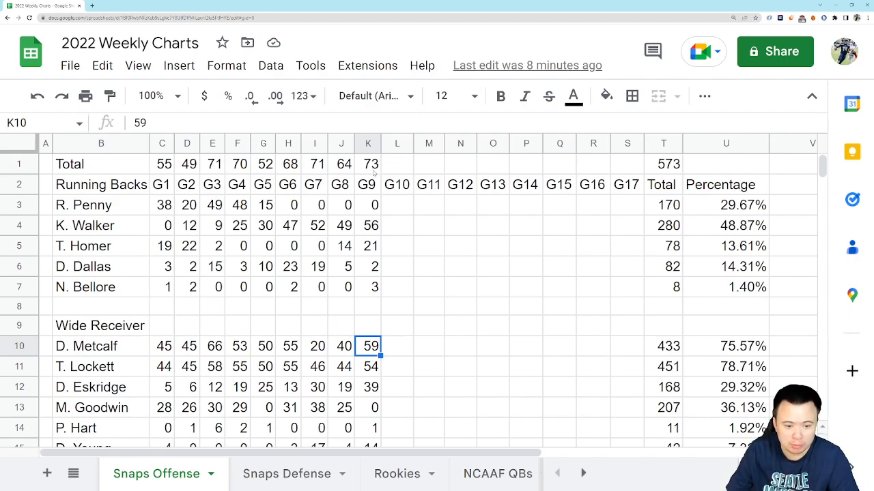
{"action": "mouse_move", "coordinate": [400, 346]}
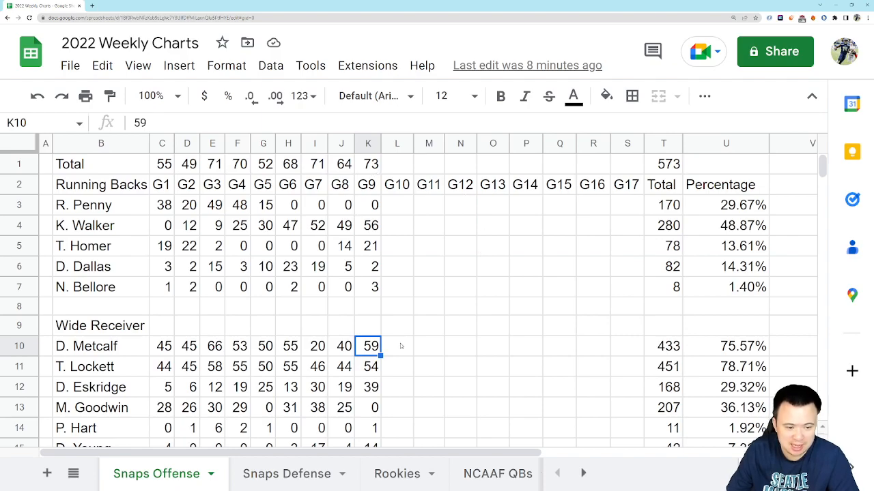
{"action": "left_click", "coordinate": [368, 367]}
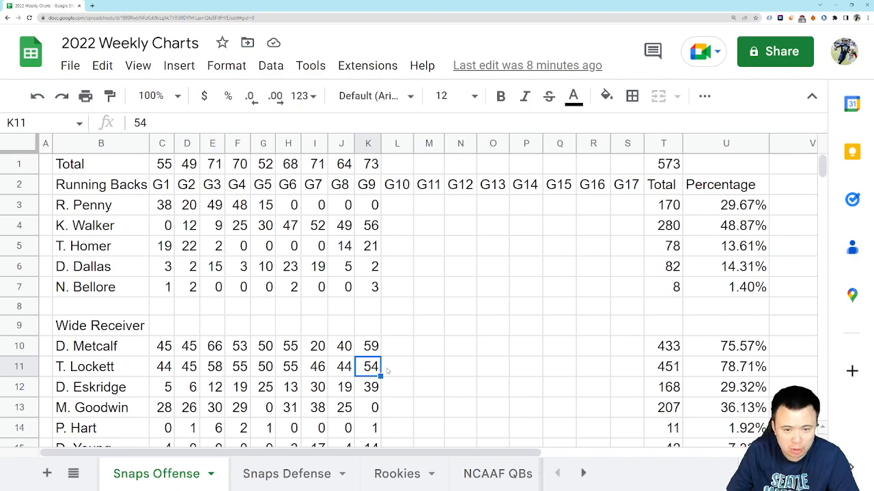
{"action": "mouse_move", "coordinate": [399, 371]}
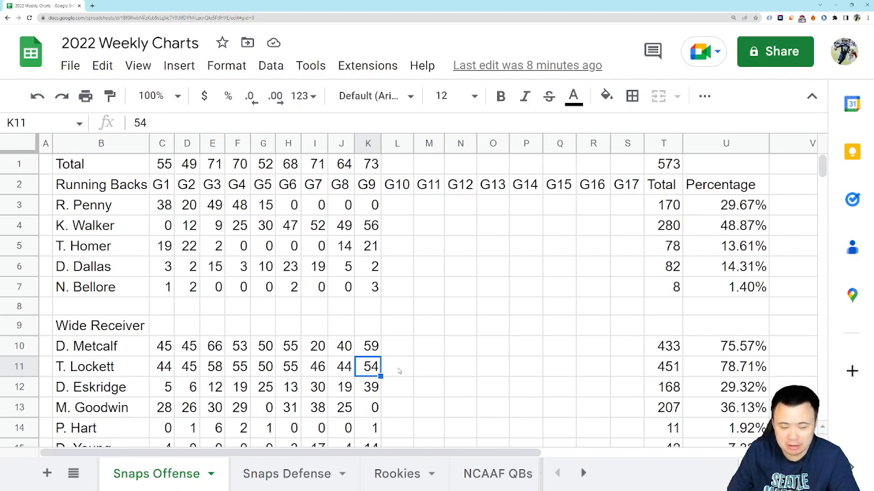
{"action": "mouse_move", "coordinate": [420, 371]}
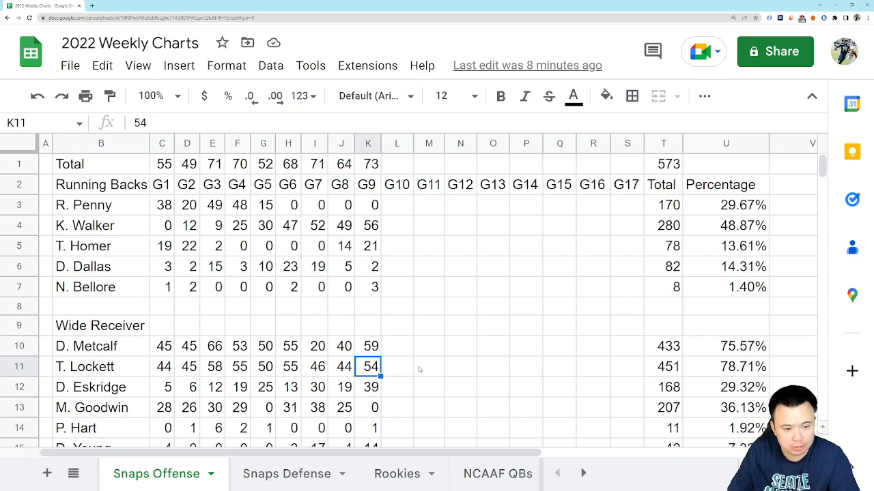
{"action": "mouse_move", "coordinate": [382, 391]}
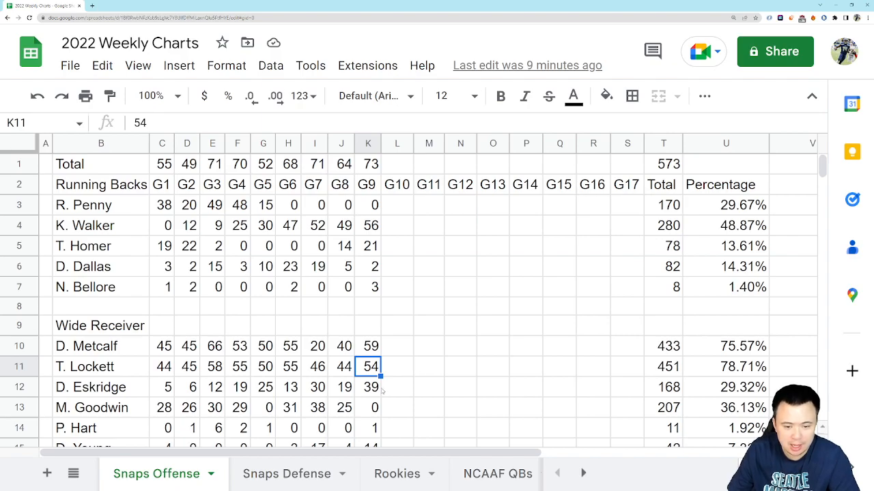
{"action": "left_click", "coordinate": [367, 387]}
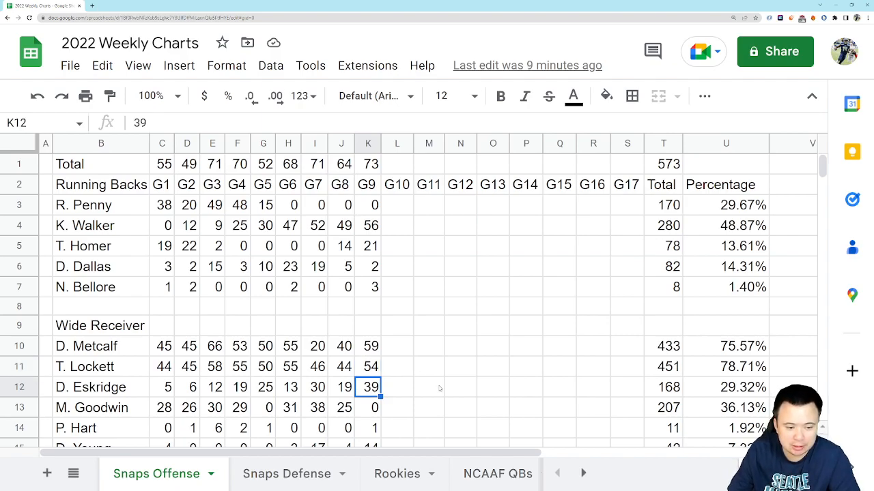
{"action": "scroll", "scroll_direction": "down", "scroll_amount": 3}
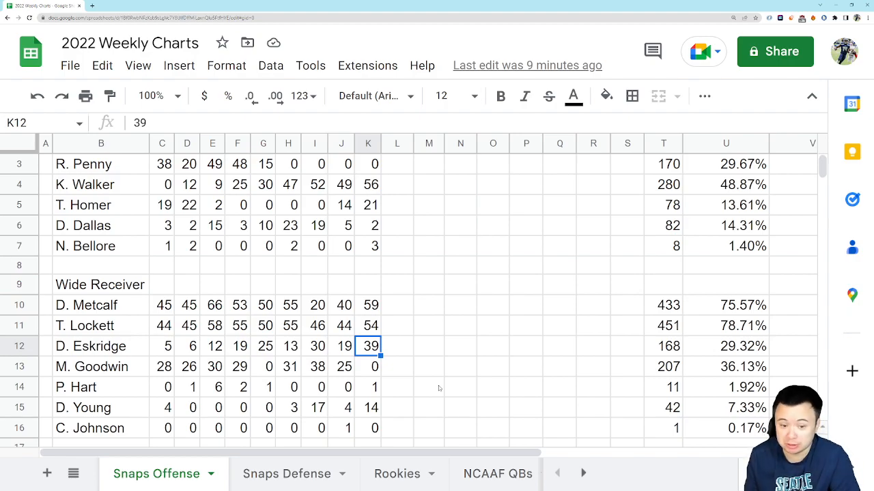
{"action": "scroll", "scroll_direction": "up", "scroll_amount": 3}
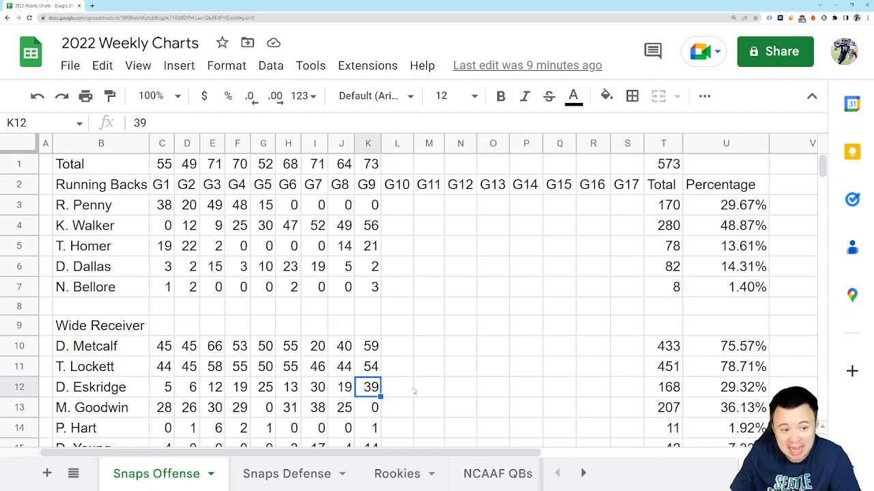
{"action": "mouse_move", "coordinate": [439, 367]}
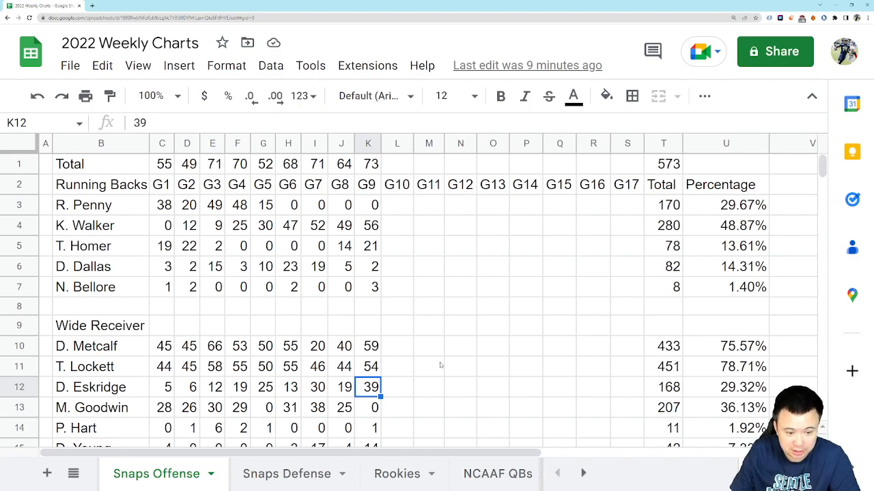
{"action": "mouse_move", "coordinate": [447, 368]}
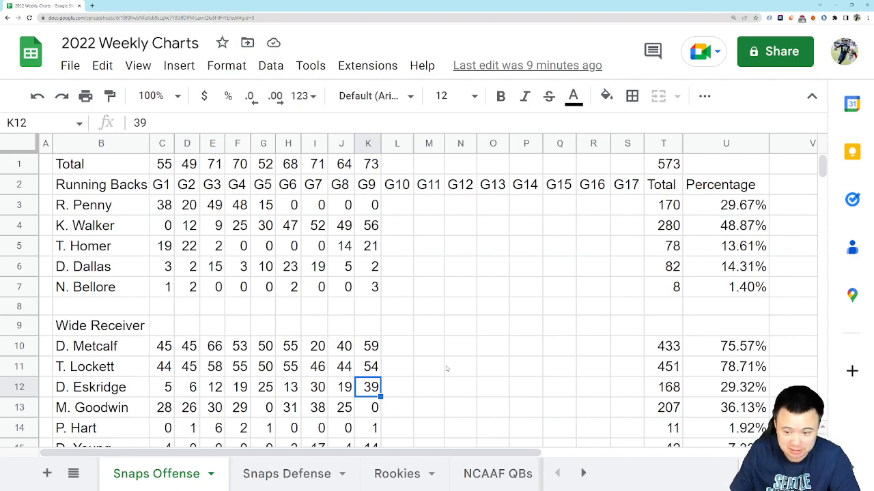
{"action": "mouse_move", "coordinate": [448, 365]}
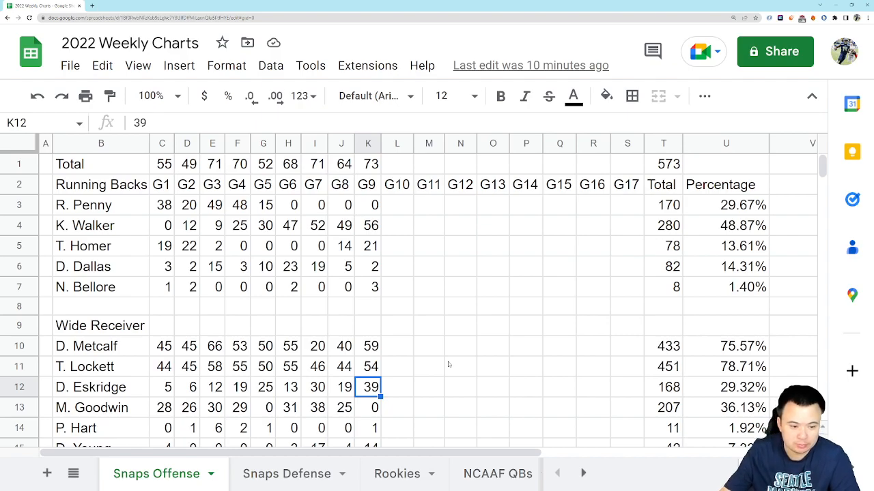
Check the G9 snap counts for D. Young (K15) and S. Forsythe (K32)
{"action": "scroll", "scroll_direction": "down", "scroll_amount": 3}
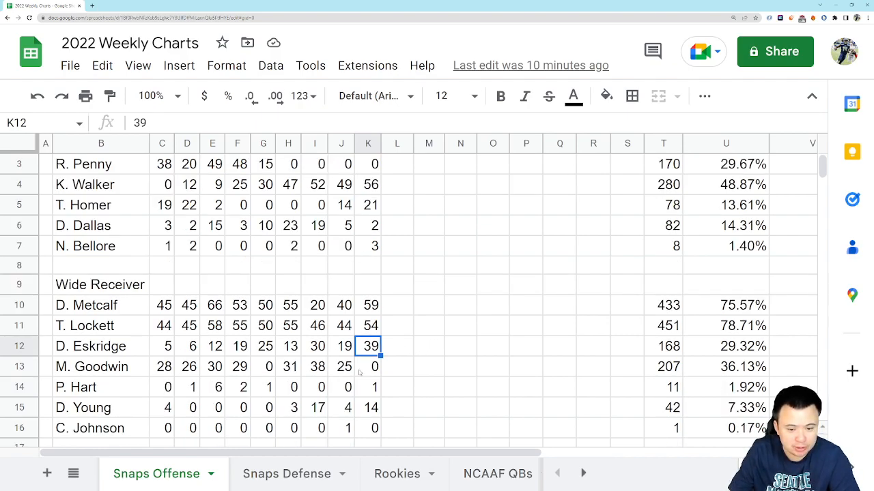
{"action": "left_click", "coordinate": [368, 408]}
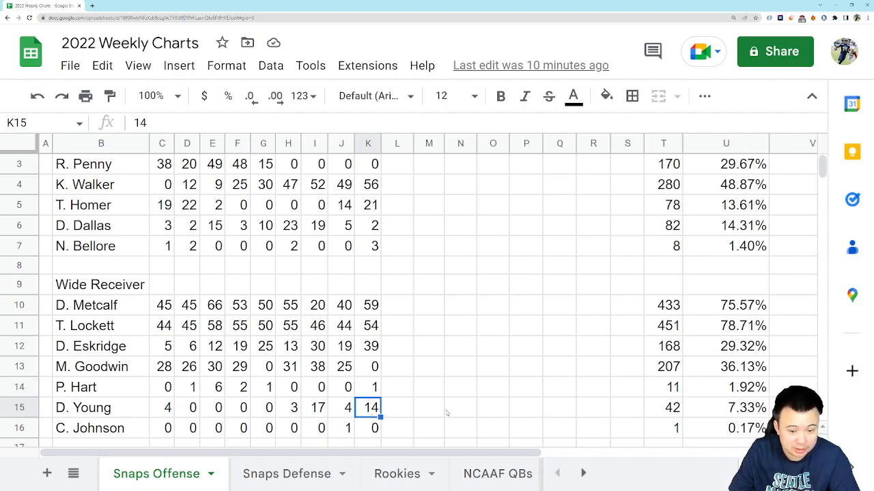
{"action": "mouse_move", "coordinate": [361, 331]}
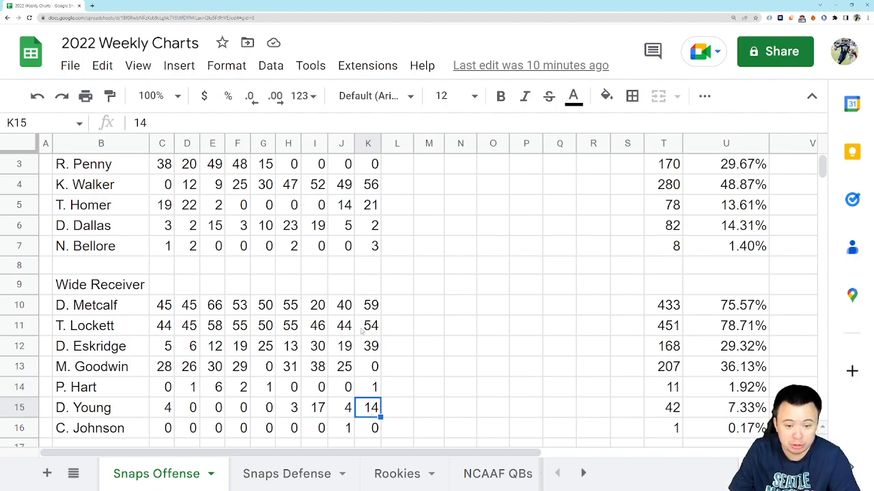
{"action": "scroll", "scroll_direction": "down", "scroll_amount": 3}
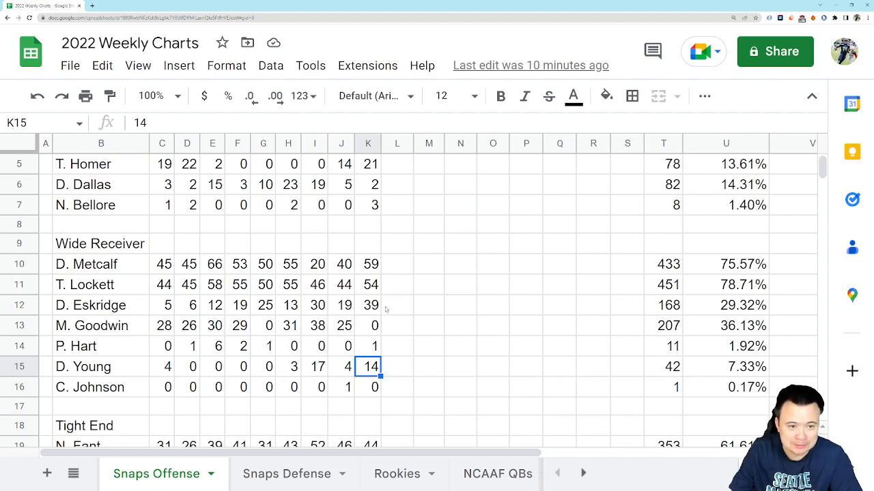
{"action": "mouse_move", "coordinate": [351, 271]}
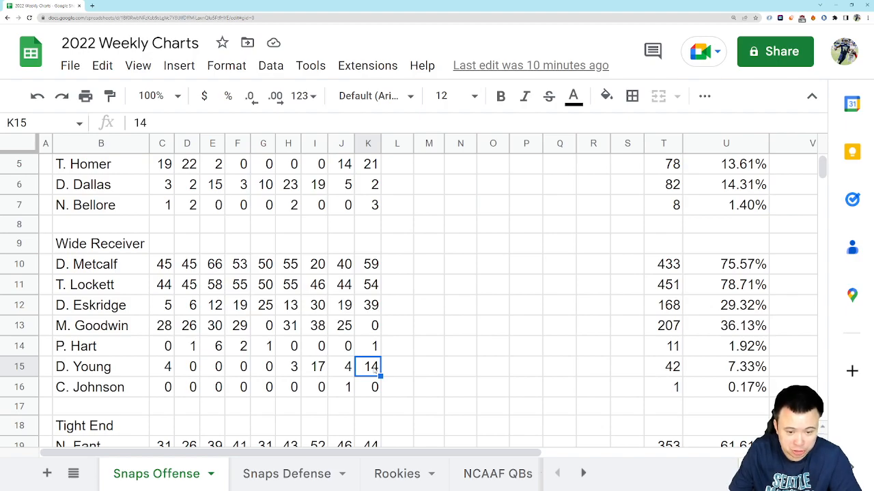
{"action": "mouse_move", "coordinate": [404, 338]}
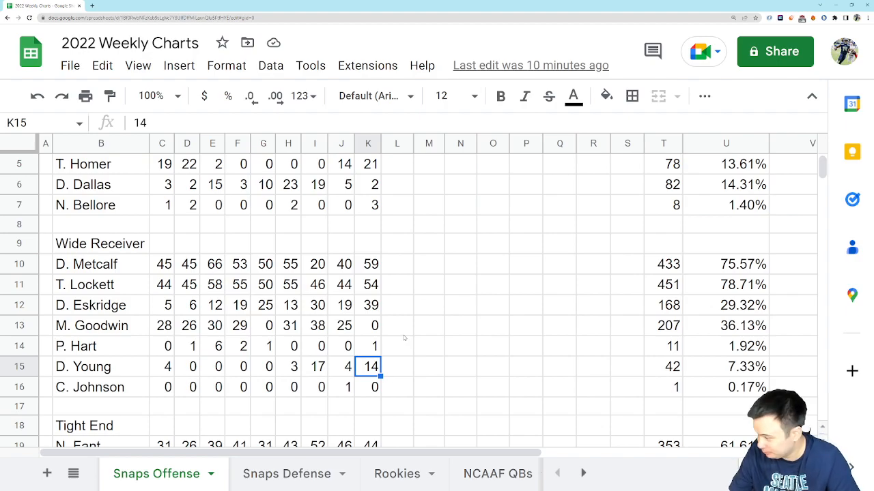
{"action": "scroll", "scroll_direction": "down", "scroll_amount": 3}
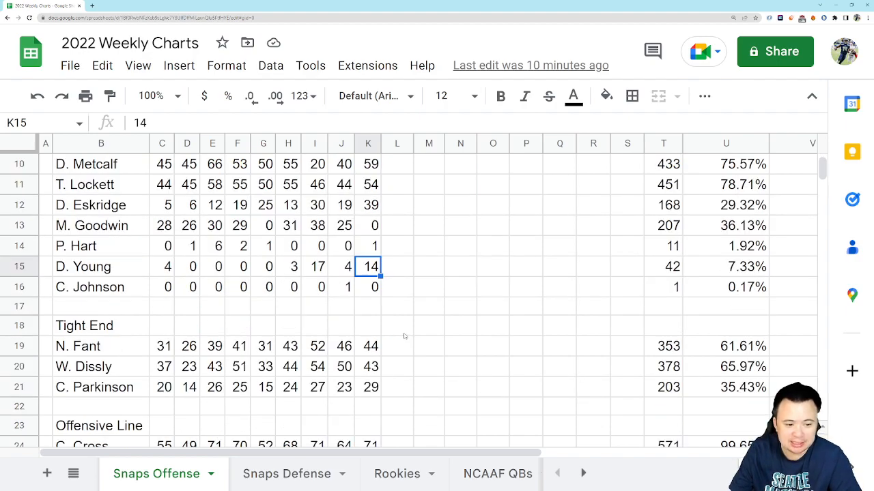
{"action": "mouse_move", "coordinate": [412, 376]}
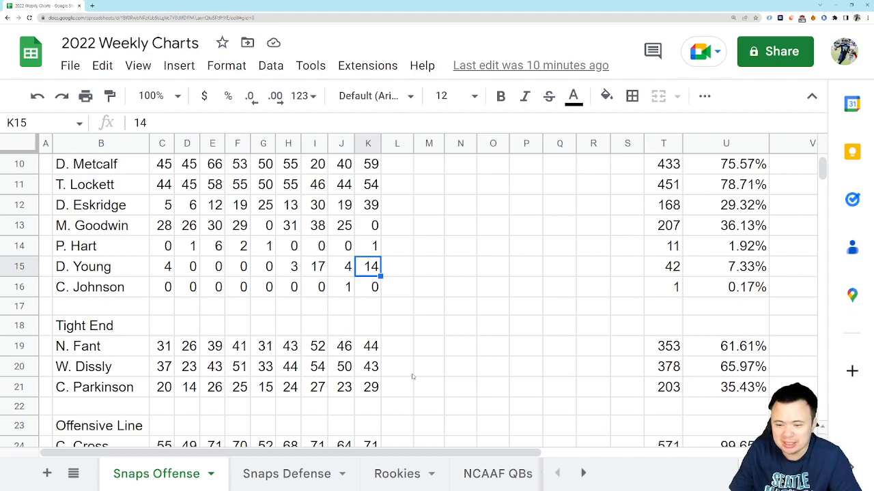
{"action": "mouse_move", "coordinate": [366, 350]}
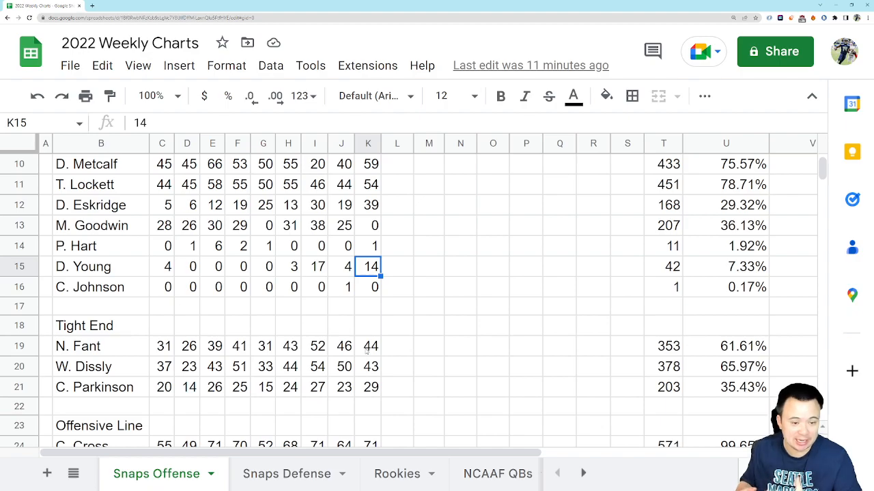
{"action": "scroll", "scroll_direction": "down", "scroll_amount": 3}
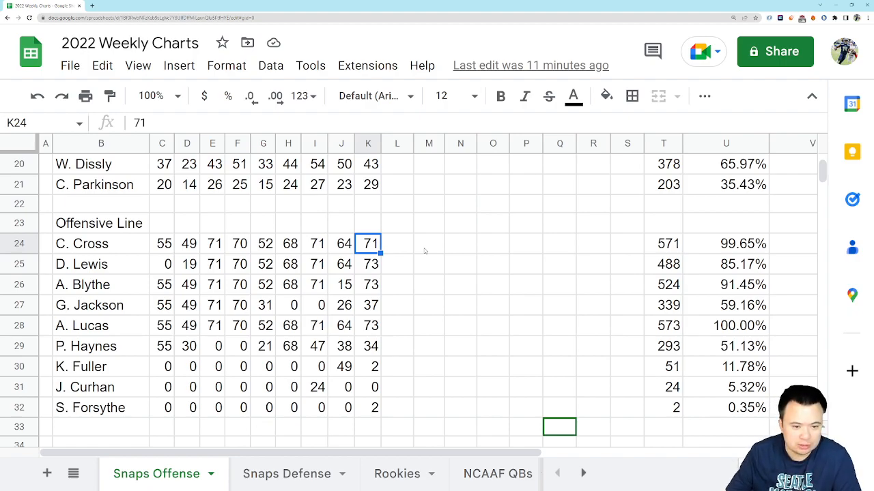
{"action": "mouse_move", "coordinate": [318, 260]}
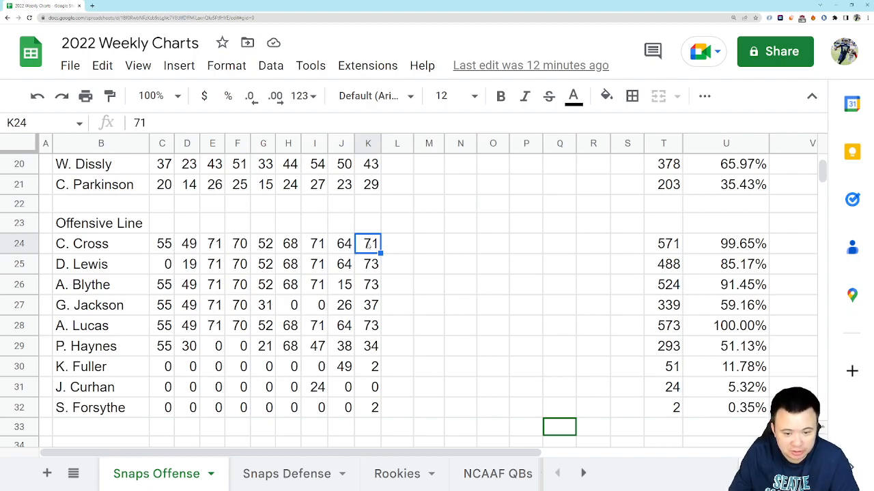
{"action": "left_click", "coordinate": [368, 407]}
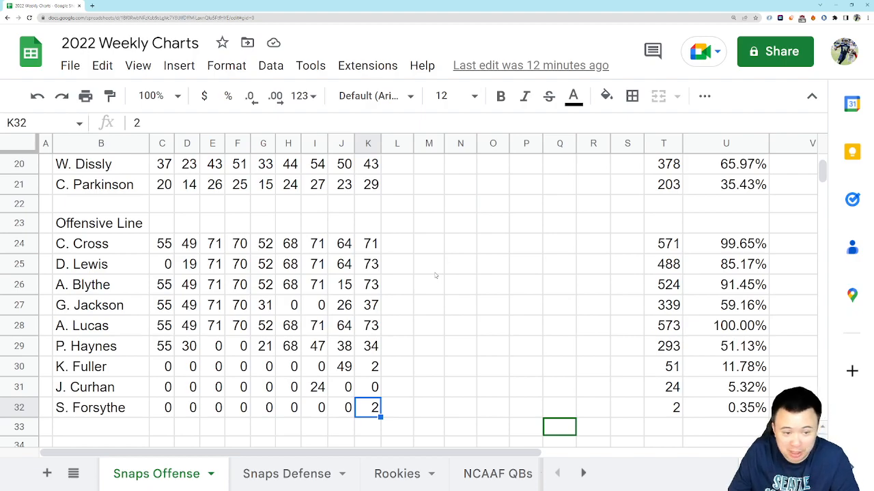
{"action": "mouse_move", "coordinate": [367, 248]}
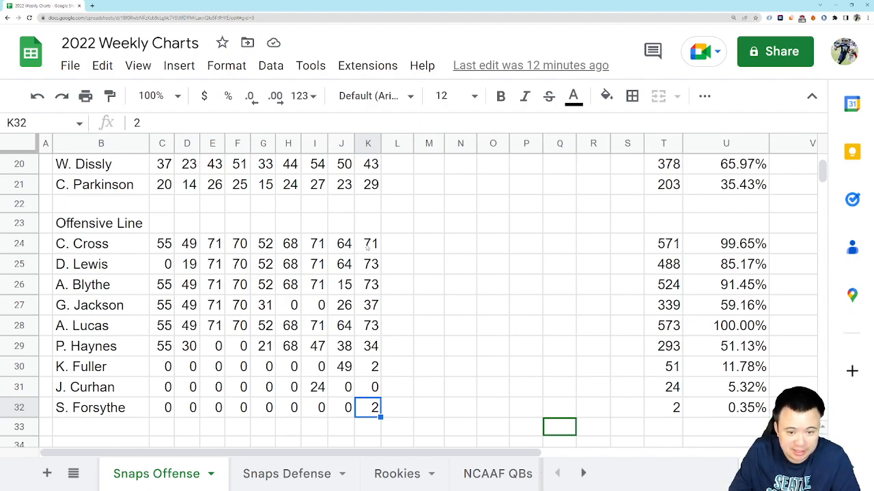
{"action": "mouse_move", "coordinate": [424, 223]}
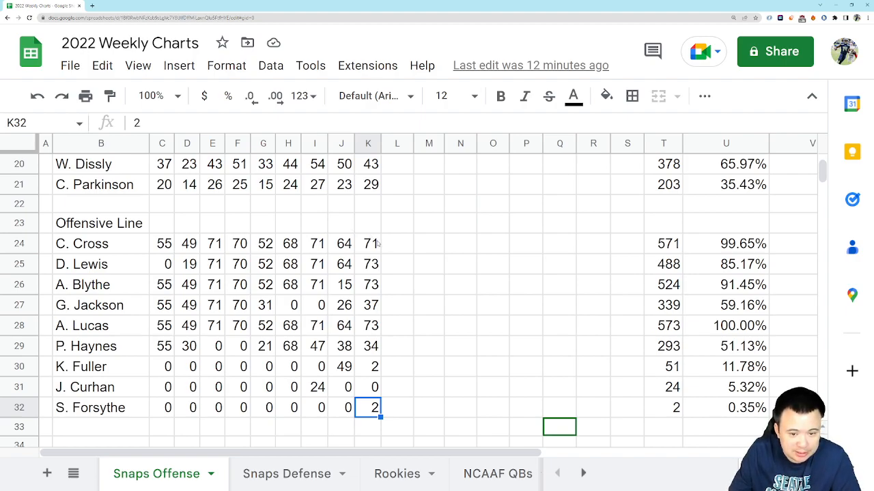
{"action": "mouse_move", "coordinate": [401, 308]}
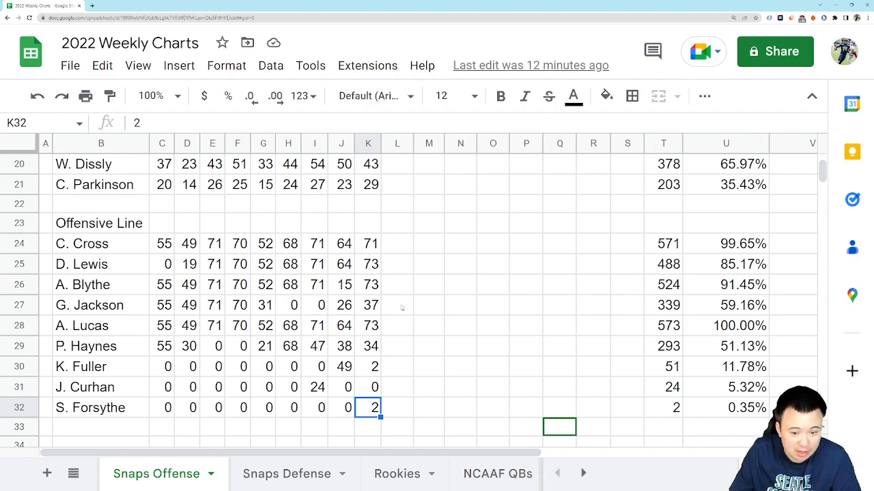
Review Offensive Line counts for G. Jackson, K. Fuller, A. Blythe, D. Lewis and P. Haynes
{"action": "left_click", "coordinate": [367, 305]}
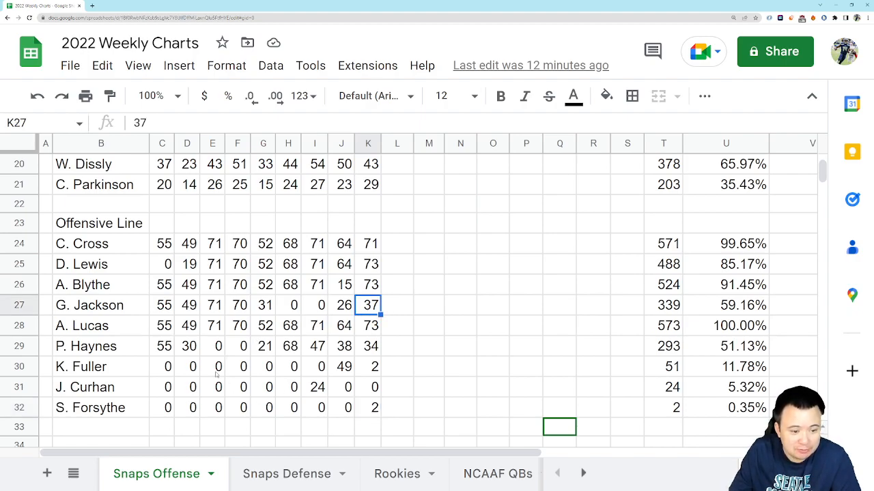
{"action": "left_click", "coordinate": [368, 366]}
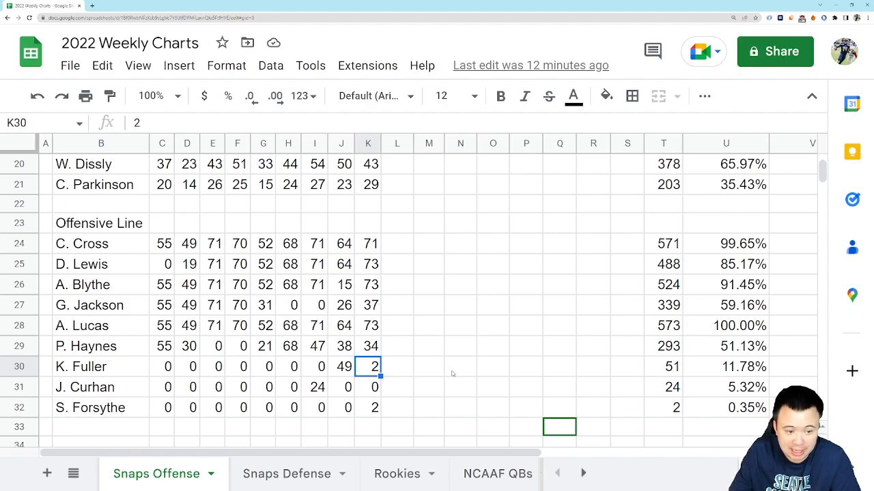
{"action": "mouse_move", "coordinate": [463, 374]}
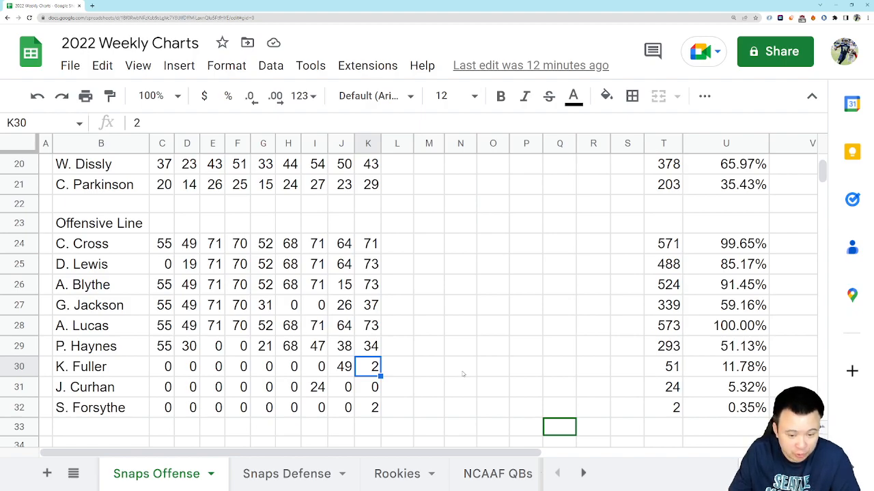
{"action": "mouse_move", "coordinate": [447, 370]}
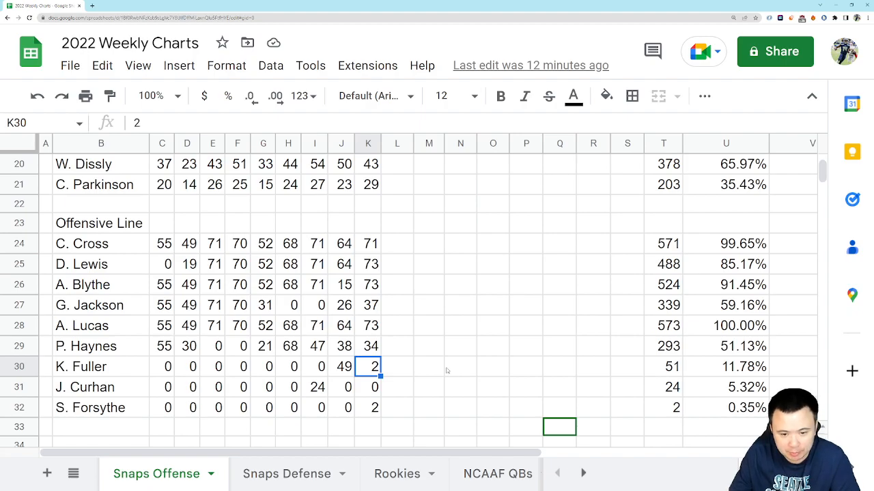
{"action": "mouse_move", "coordinate": [426, 371]}
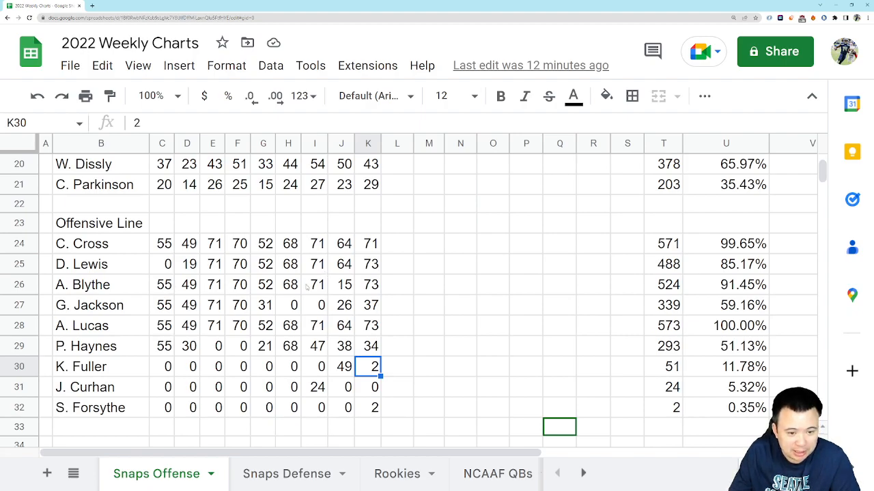
{"action": "left_click", "coordinate": [340, 285]}
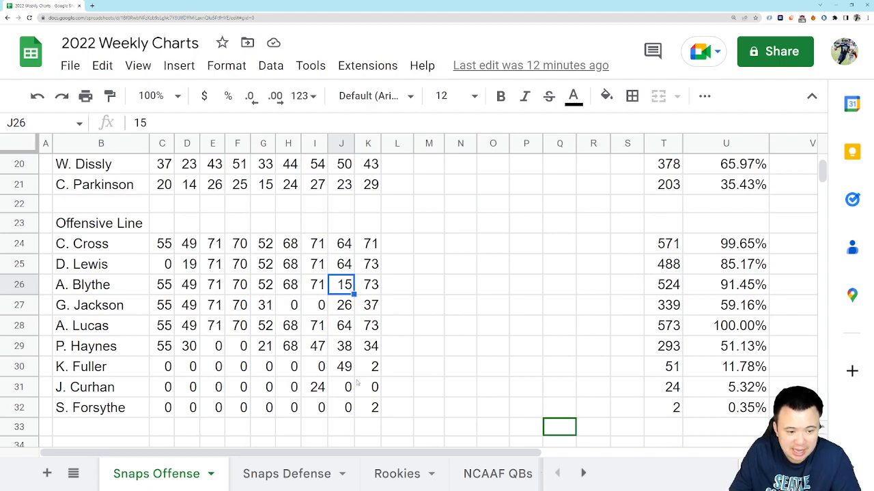
{"action": "left_click", "coordinate": [342, 367]}
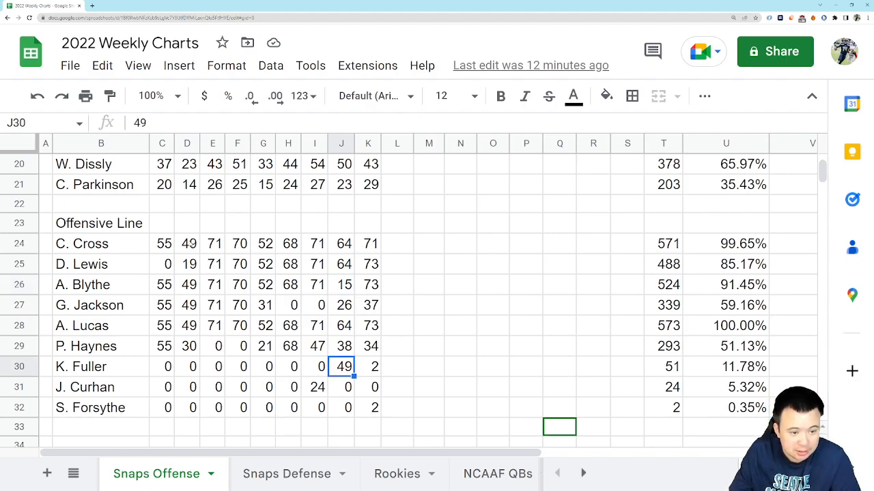
{"action": "left_click", "coordinate": [212, 264]}
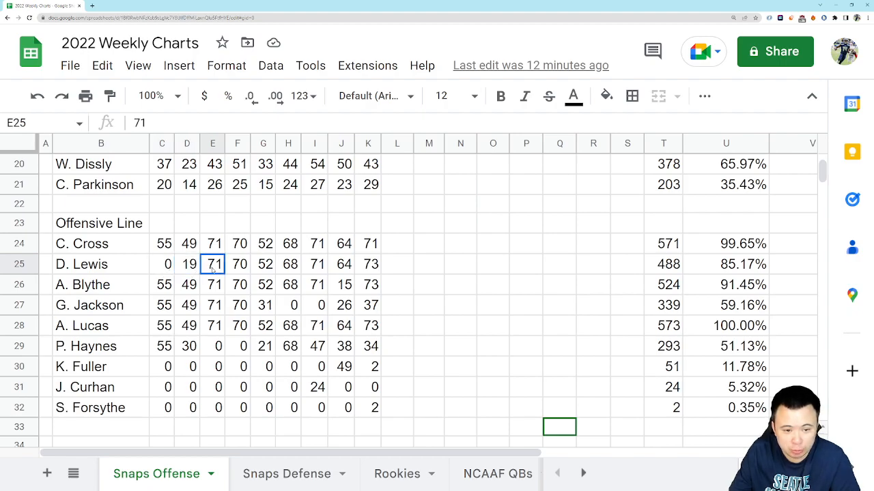
{"action": "left_click", "coordinate": [187, 264]}
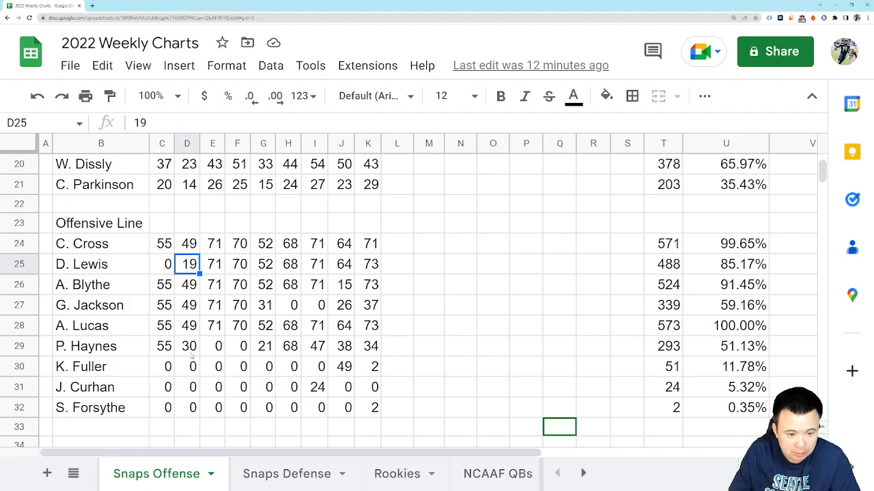
{"action": "left_click", "coordinate": [187, 346]}
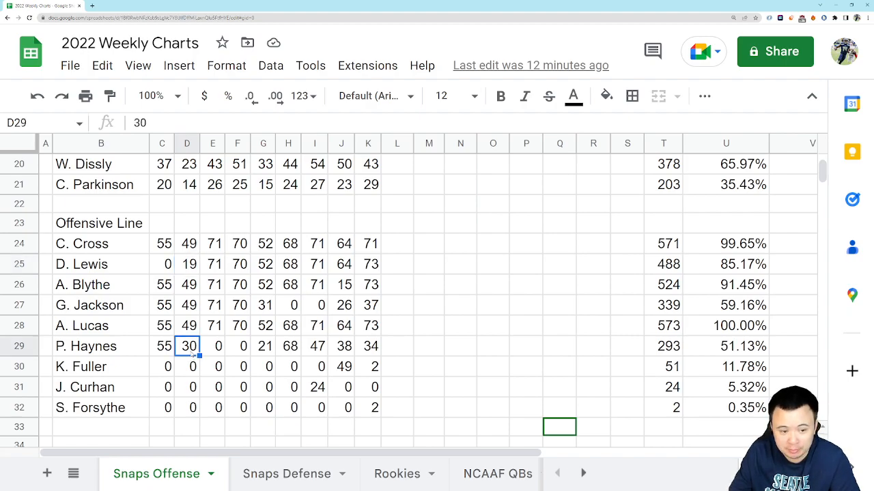
{"action": "left_click", "coordinate": [162, 346]}
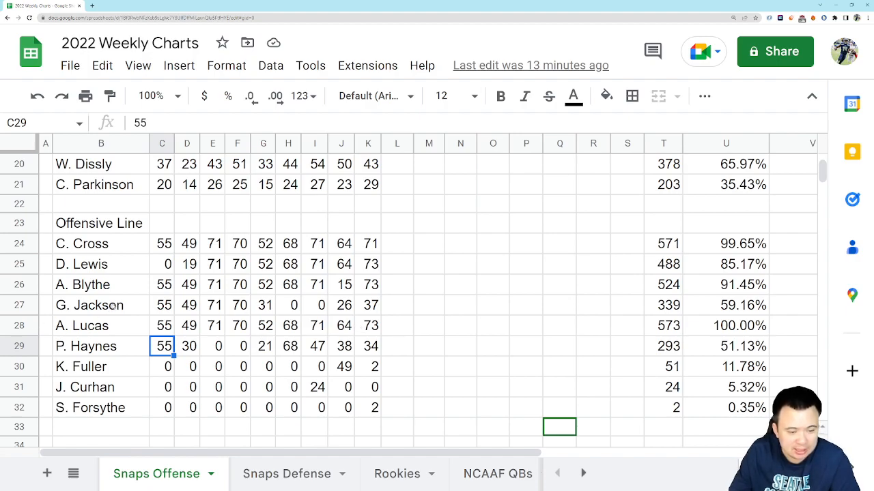
{"action": "left_click", "coordinate": [187, 305]}
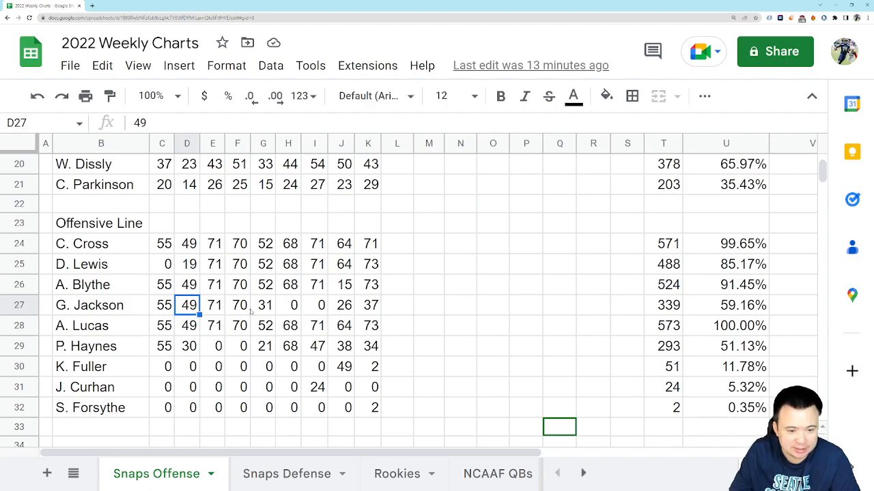
{"action": "left_click", "coordinate": [264, 305]}
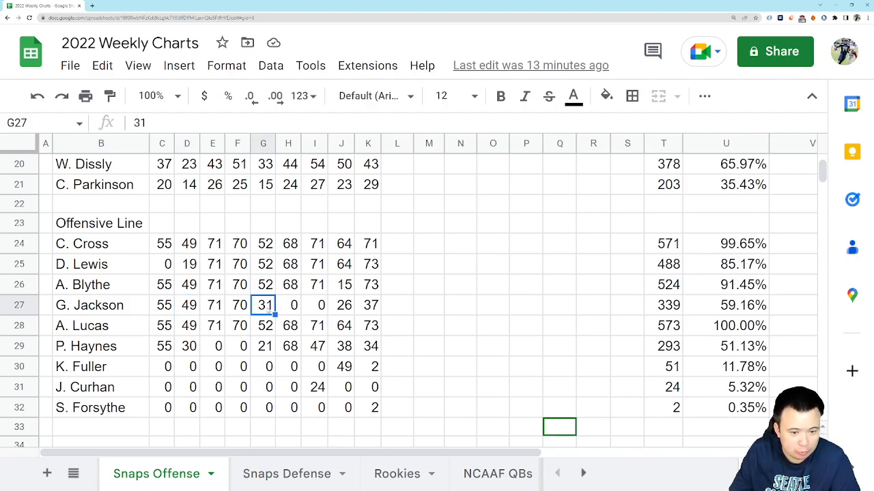
{"action": "mouse_move", "coordinate": [264, 356]}
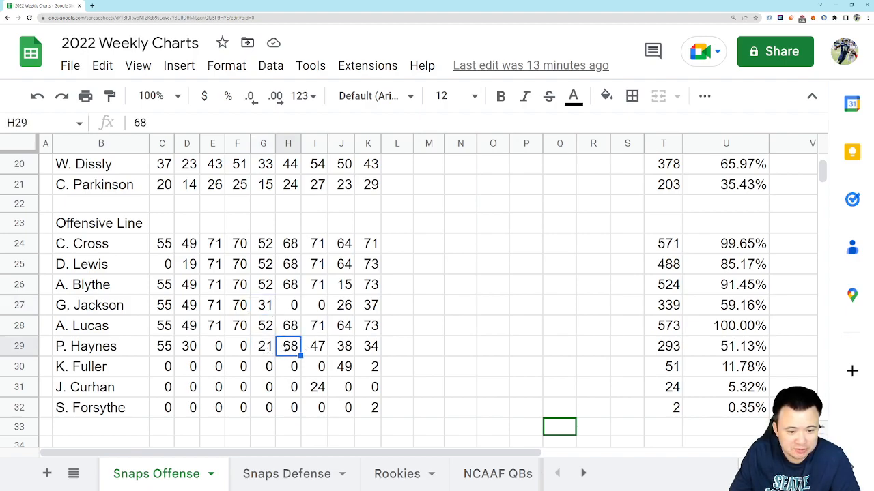
{"action": "left_click", "coordinate": [314, 346]}
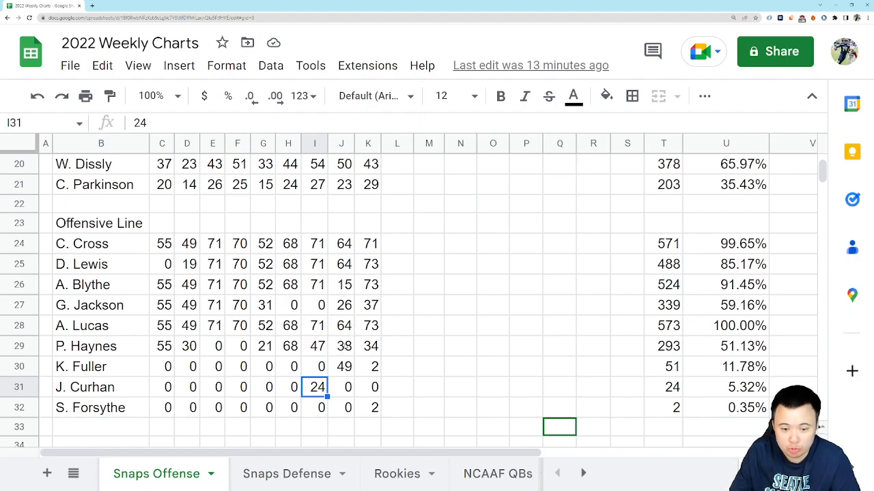
{"action": "left_click", "coordinate": [340, 346]}
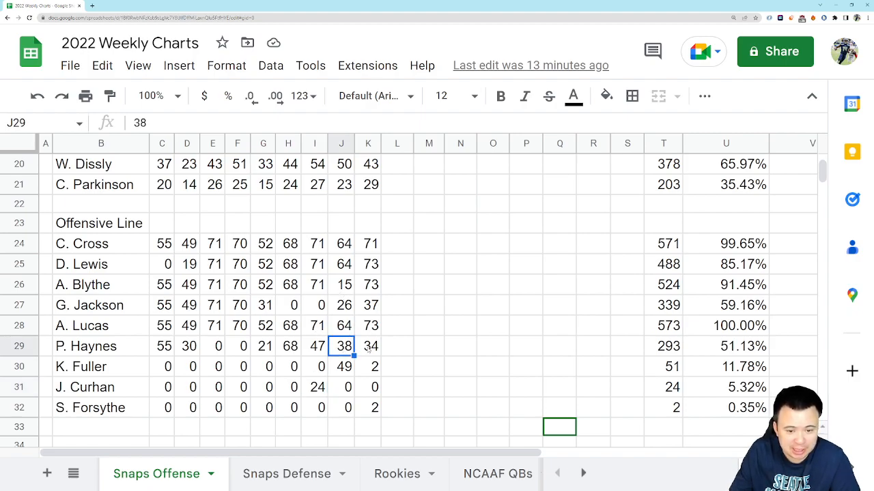
{"action": "left_click", "coordinate": [368, 346]}
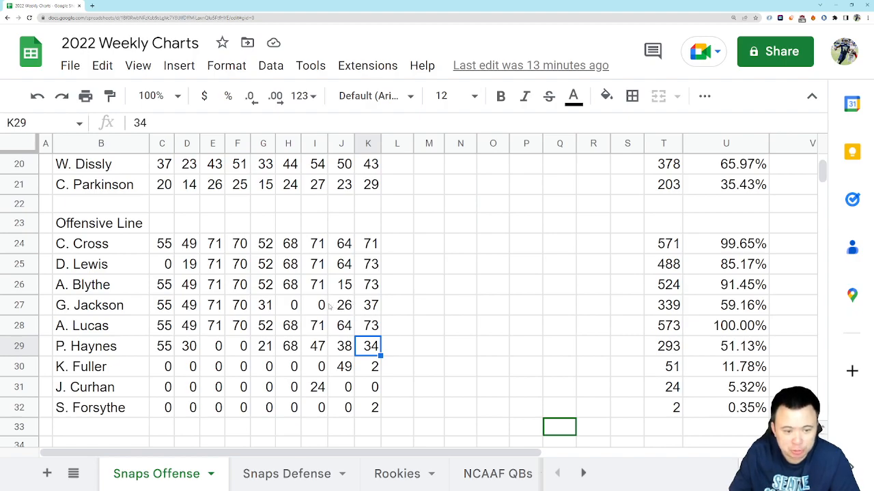
{"action": "left_click", "coordinate": [101, 305]}
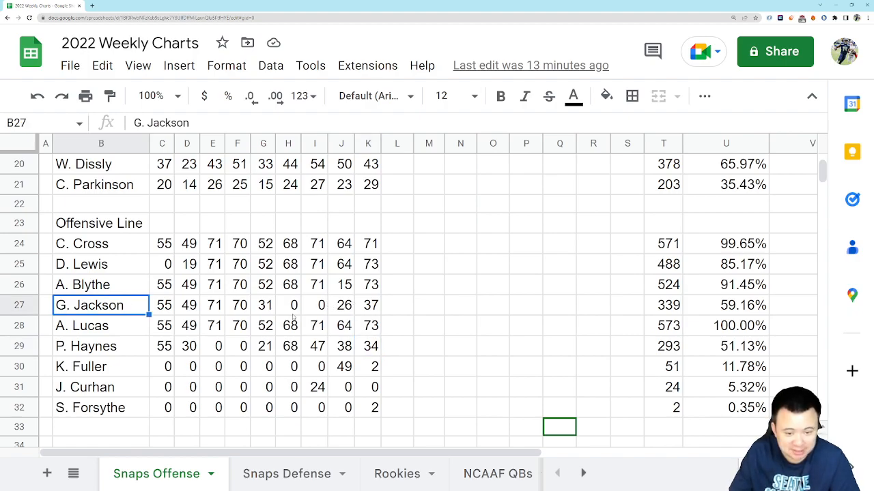
{"action": "mouse_move", "coordinate": [455, 357]}
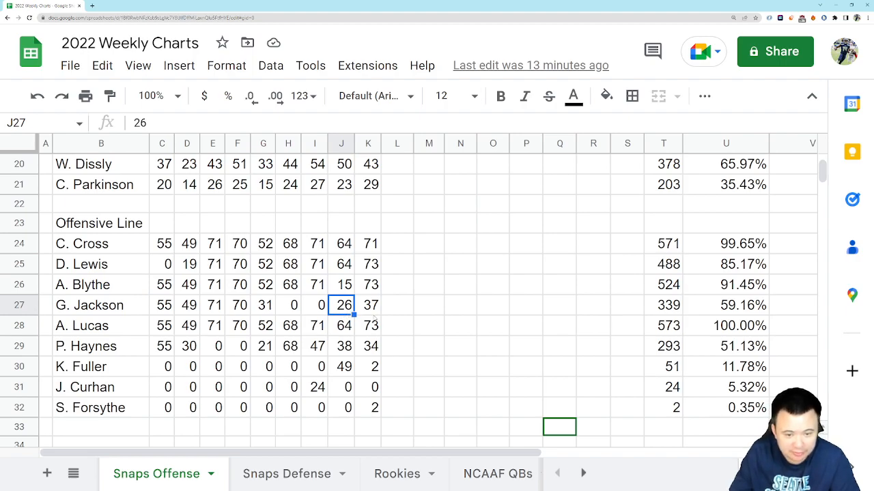
{"action": "left_click", "coordinate": [341, 346]}
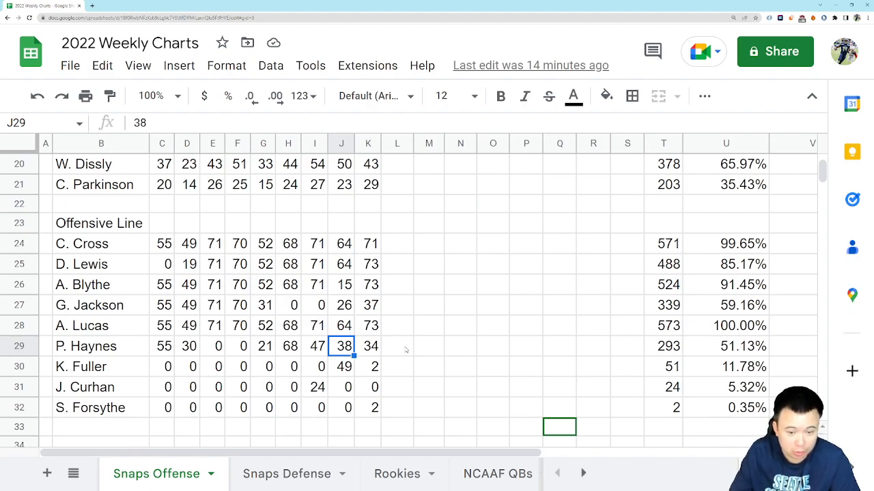
{"action": "mouse_move", "coordinate": [368, 351]}
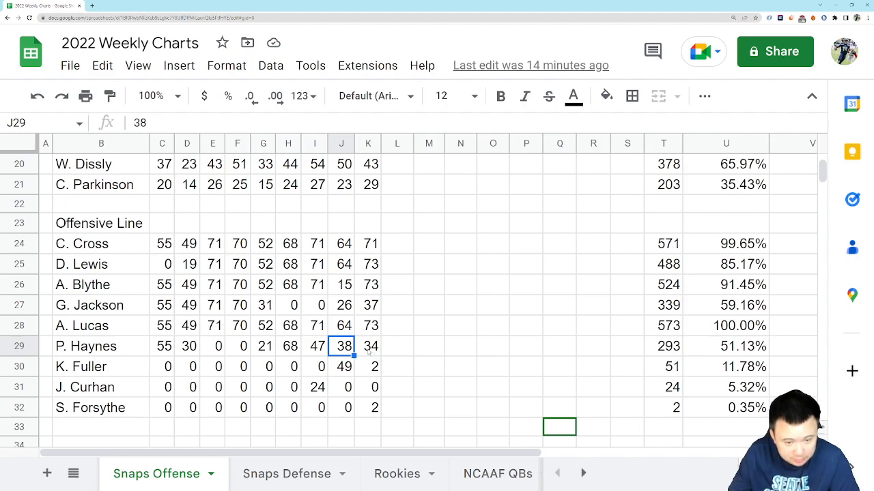
{"action": "mouse_move", "coordinate": [393, 307]}
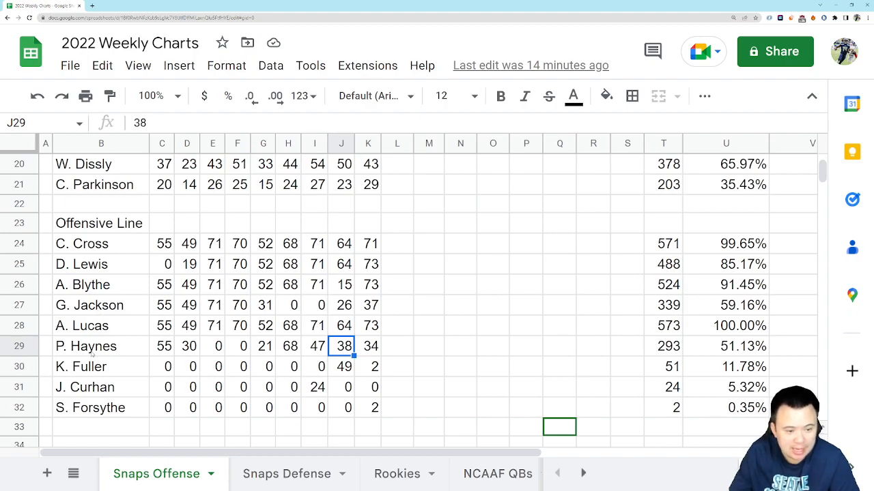
{"action": "left_click", "coordinate": [101, 346]}
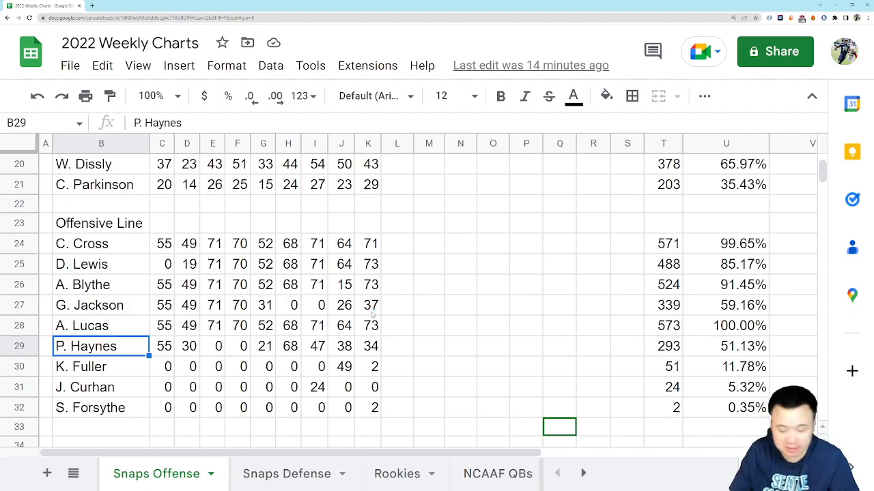
{"action": "left_click", "coordinate": [286, 473]}
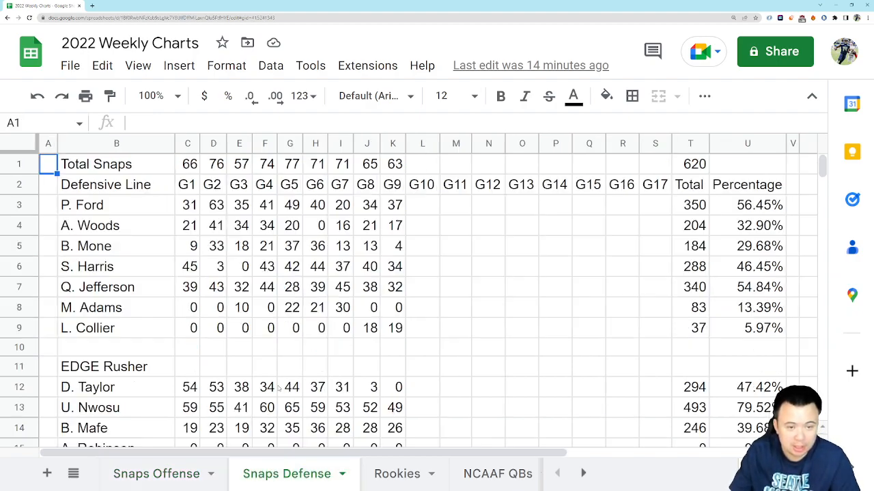
Select a Defensive Line G9 cell in column K of Snaps Defense
{"action": "left_click", "coordinate": [392, 163]}
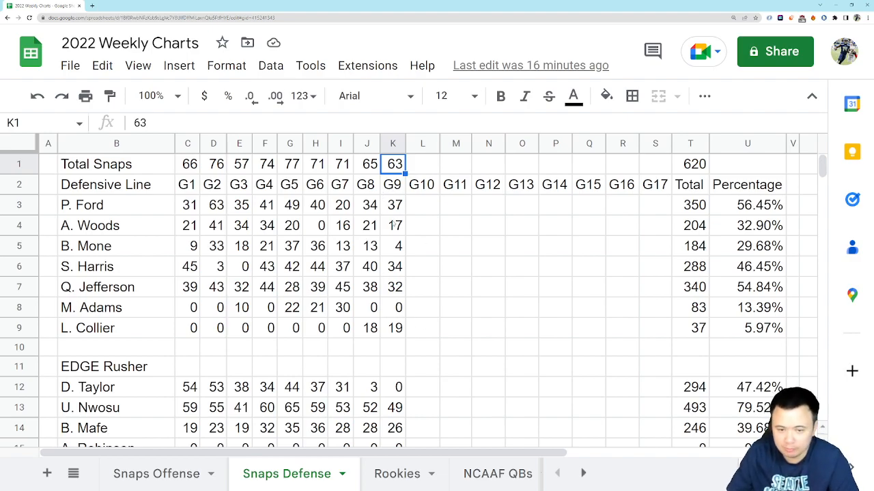
{"action": "mouse_move", "coordinate": [421, 362]}
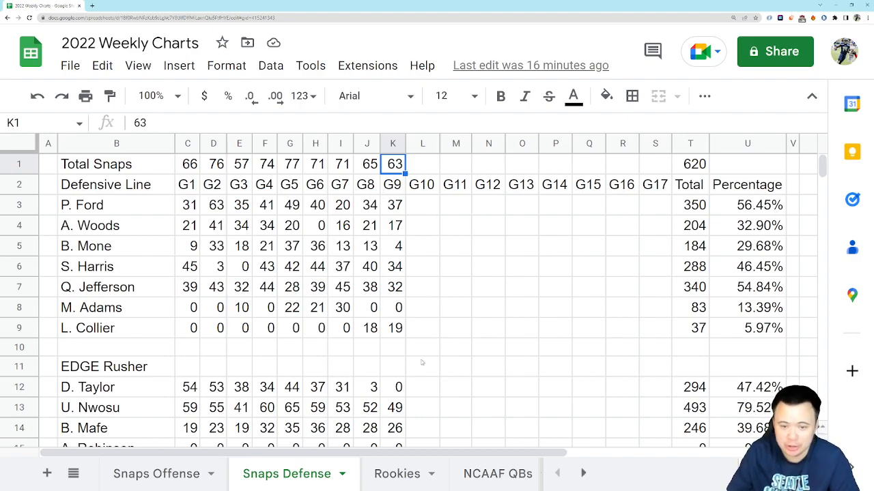
{"action": "mouse_move", "coordinate": [430, 330]}
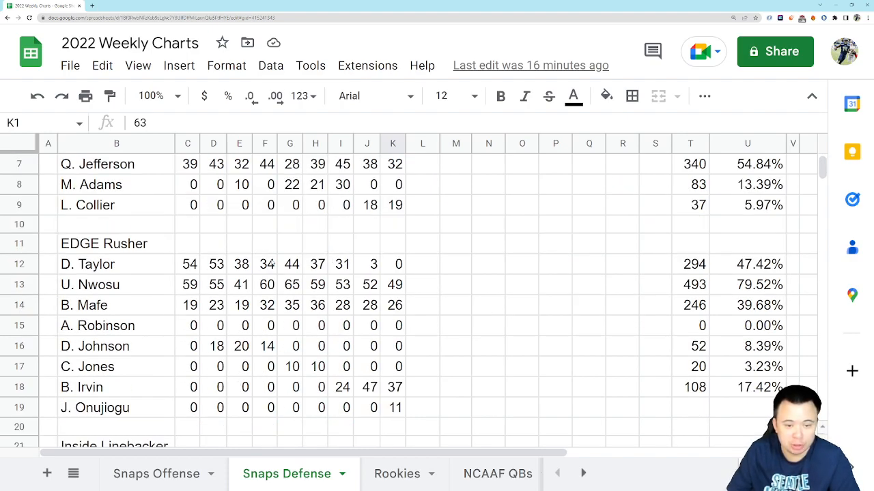
{"action": "left_click", "coordinate": [393, 285]}
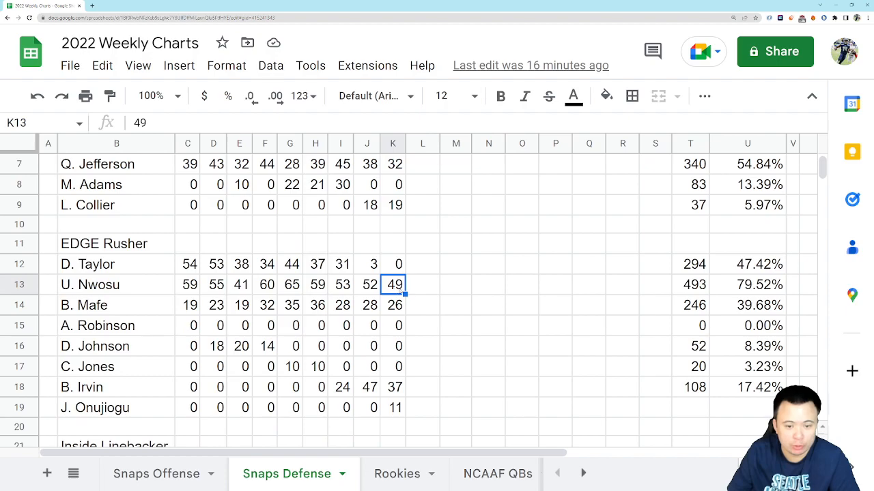
{"action": "scroll", "scroll_direction": "down", "scroll_amount": 3}
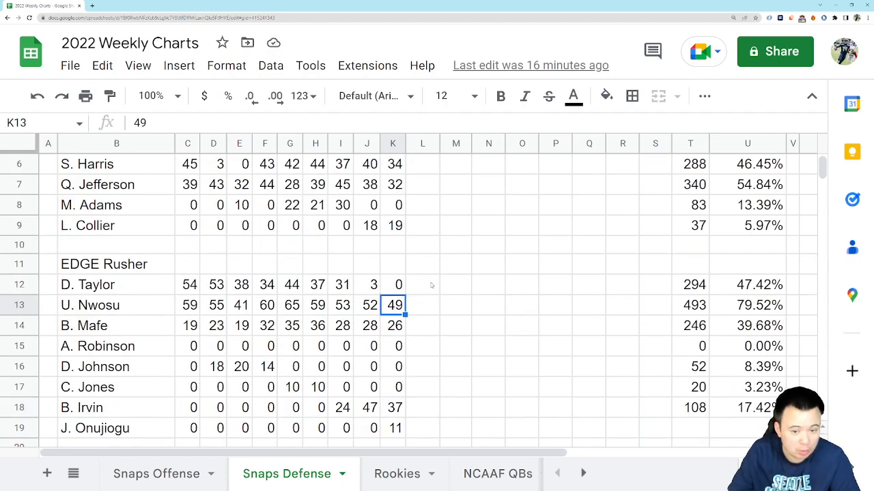
{"action": "mouse_move", "coordinate": [203, 312]}
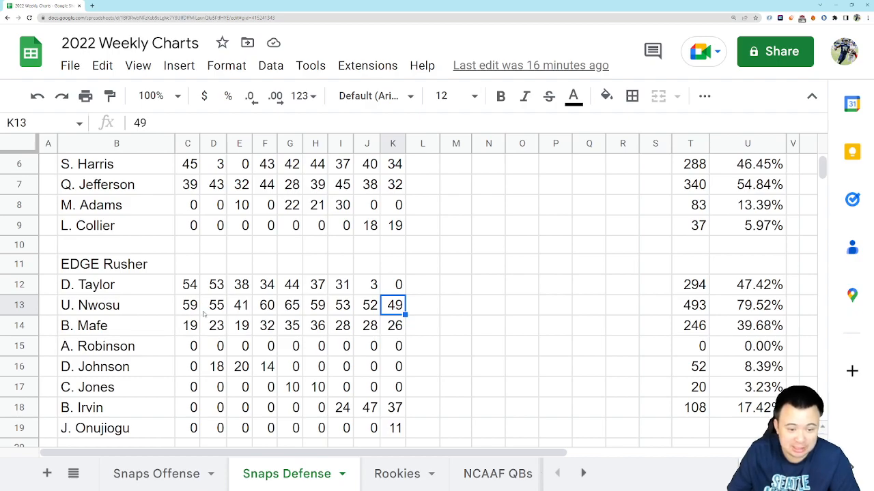
{"action": "mouse_move", "coordinate": [238, 313]}
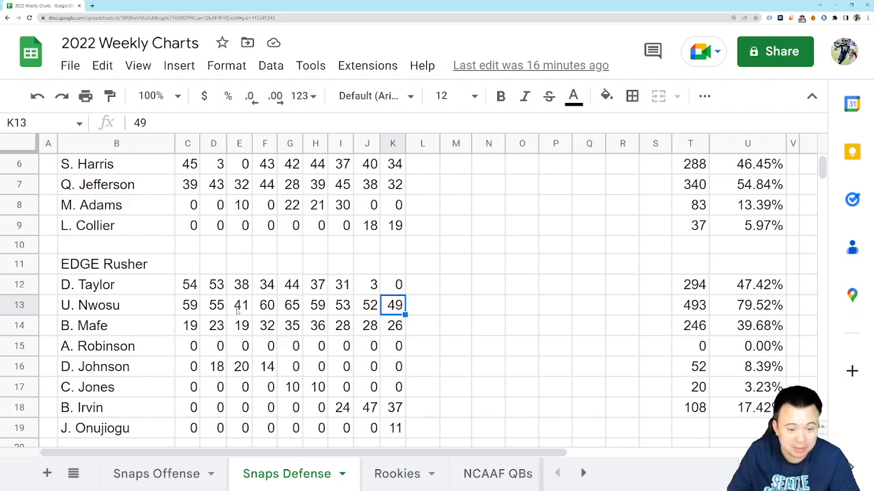
{"action": "left_click", "coordinate": [240, 305]}
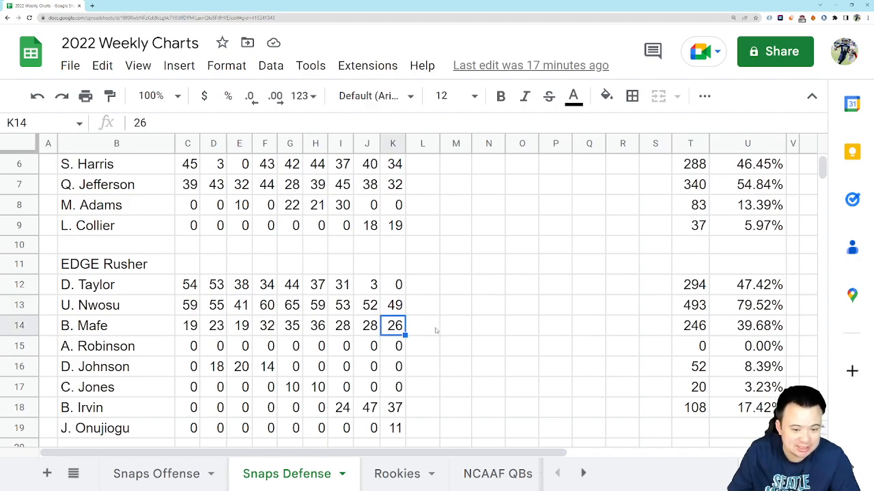
{"action": "mouse_move", "coordinate": [437, 334]}
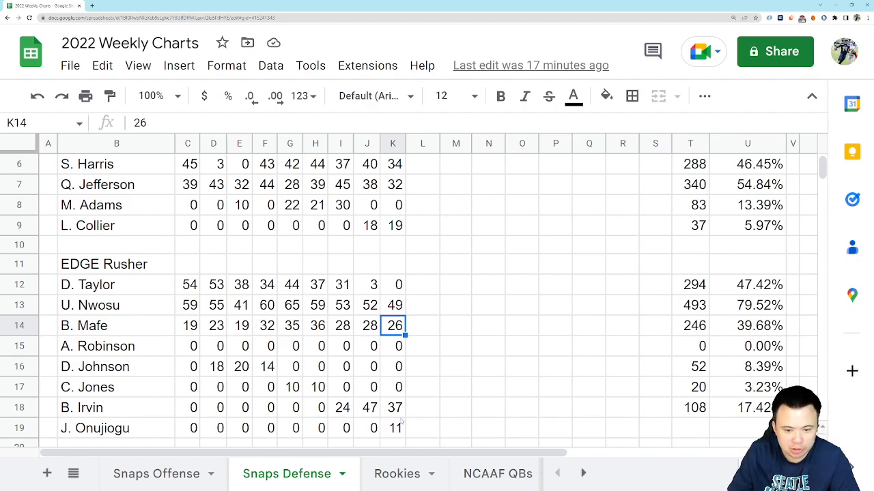
{"action": "left_click", "coordinate": [393, 408]}
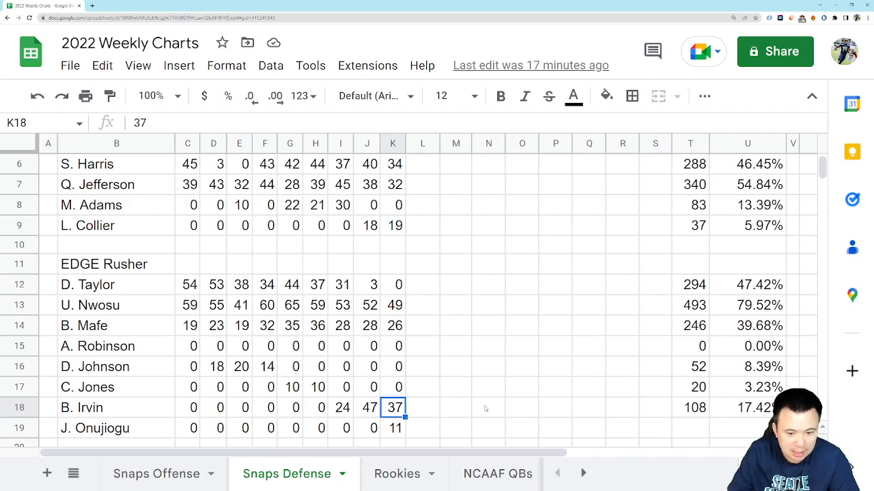
{"action": "mouse_move", "coordinate": [426, 413]}
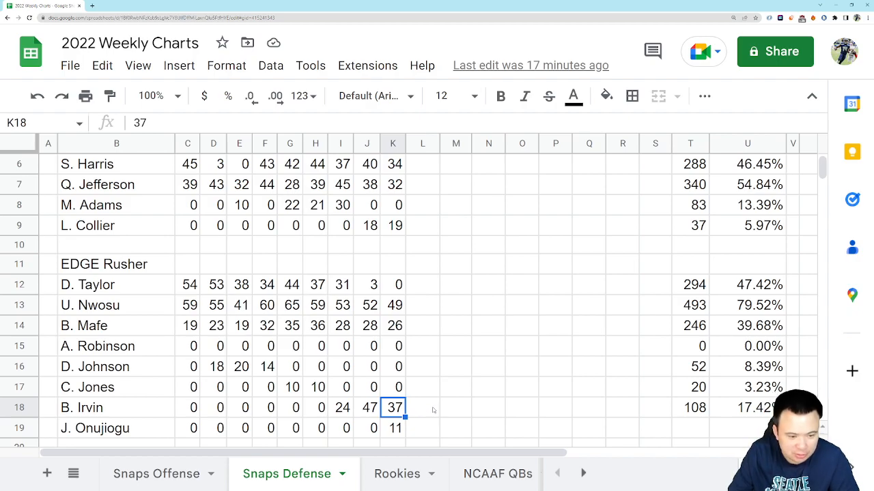
{"action": "mouse_move", "coordinate": [487, 429]}
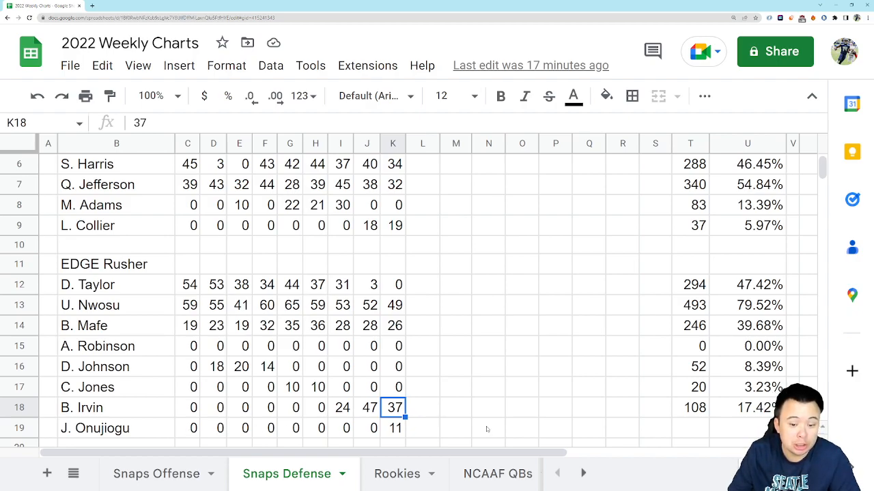
{"action": "left_click", "coordinate": [393, 428]}
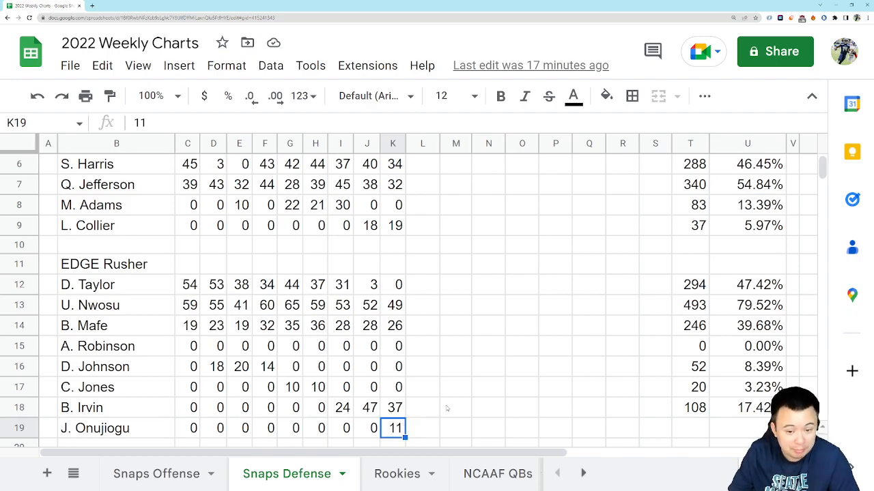
{"action": "mouse_move", "coordinate": [448, 398]}
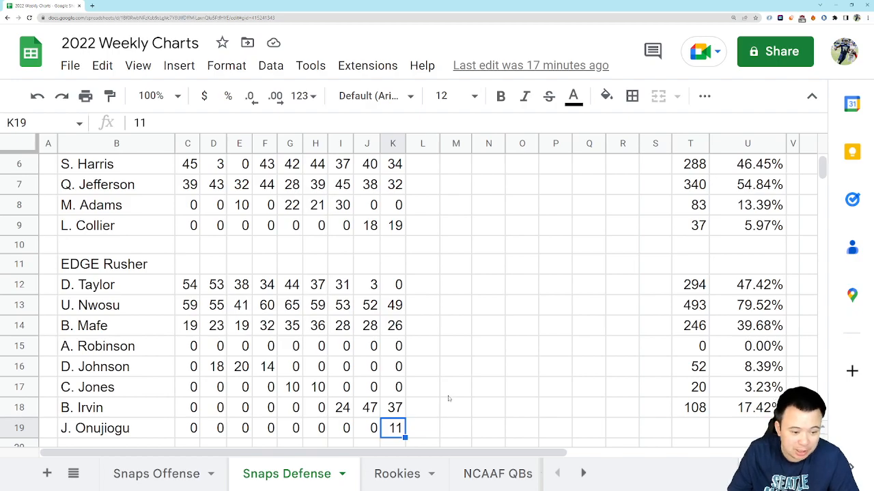
{"action": "mouse_move", "coordinate": [459, 391]}
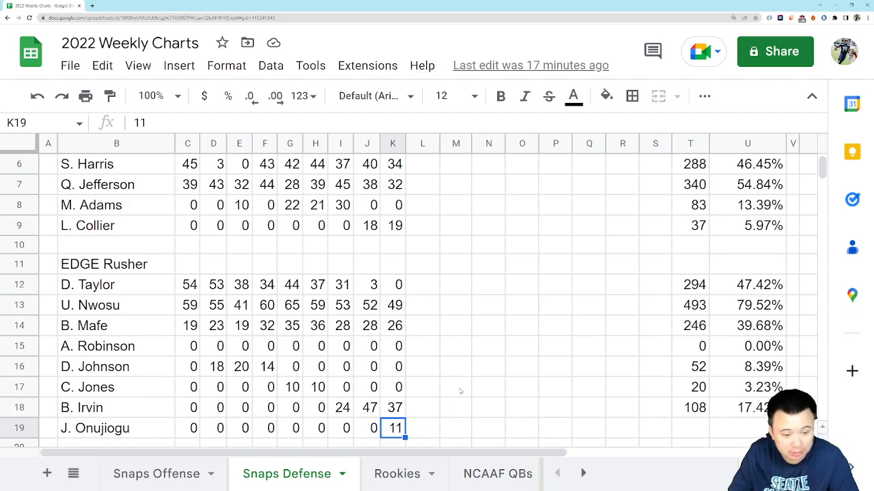
{"action": "mouse_move", "coordinate": [464, 389]}
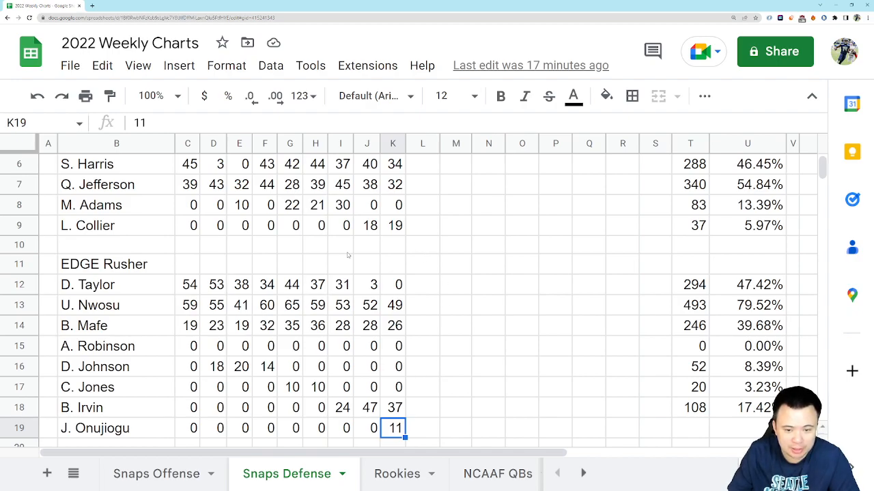
{"action": "mouse_move", "coordinate": [410, 259]}
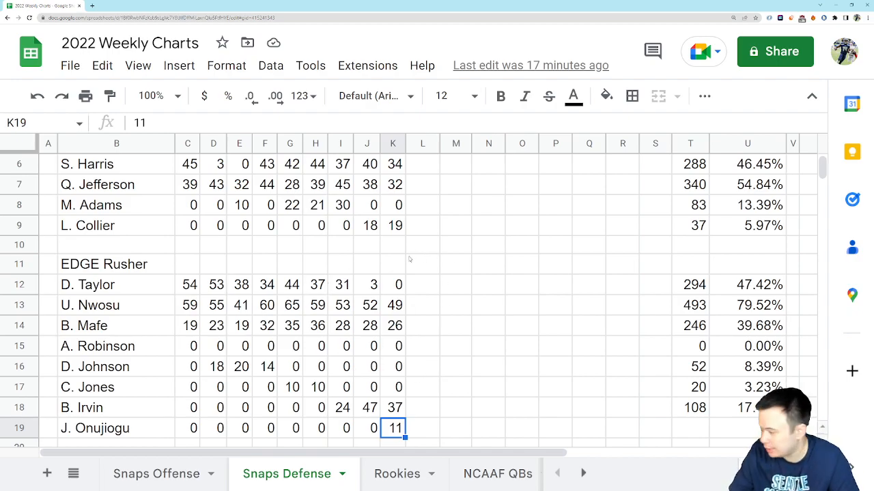
{"action": "mouse_move", "coordinate": [431, 287]}
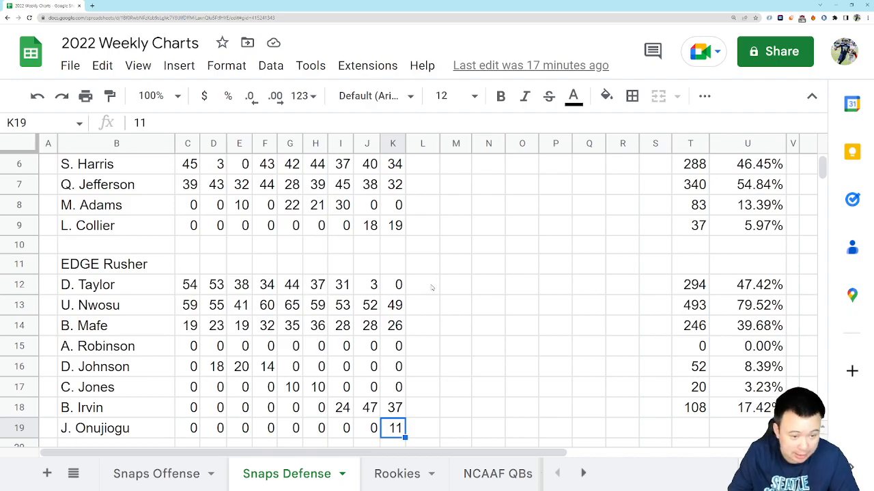
{"action": "scroll", "scroll_direction": "down", "scroll_amount": 3}
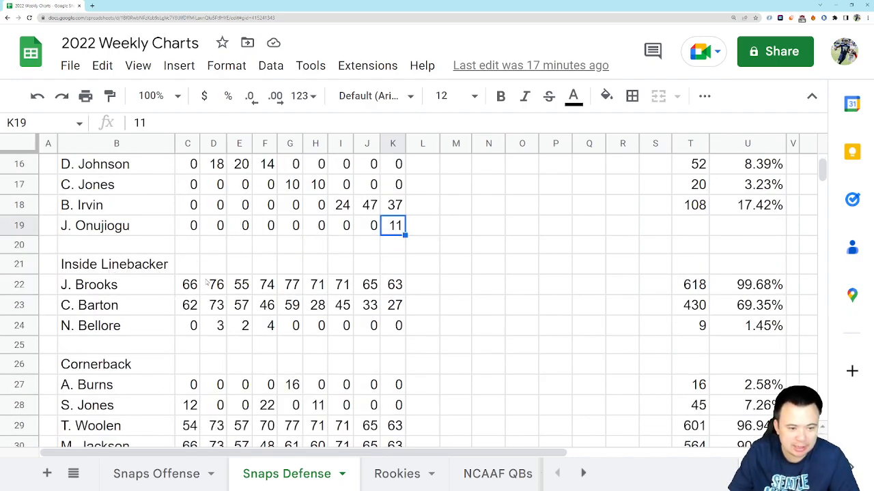
{"action": "left_click", "coordinate": [393, 284]}
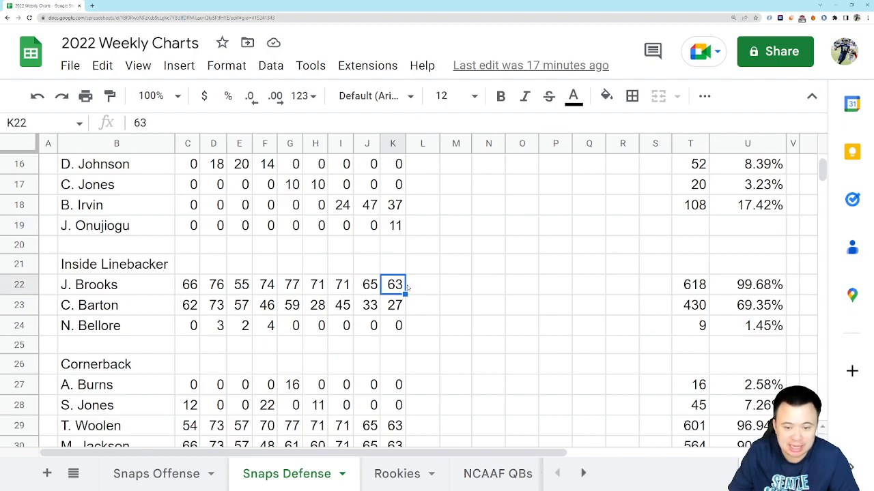
{"action": "mouse_move", "coordinate": [416, 297]}
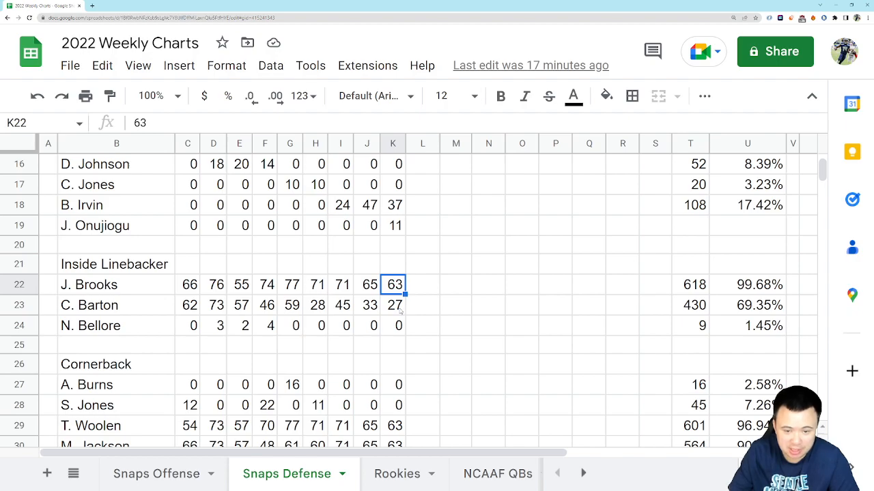
{"action": "left_click", "coordinate": [393, 305]}
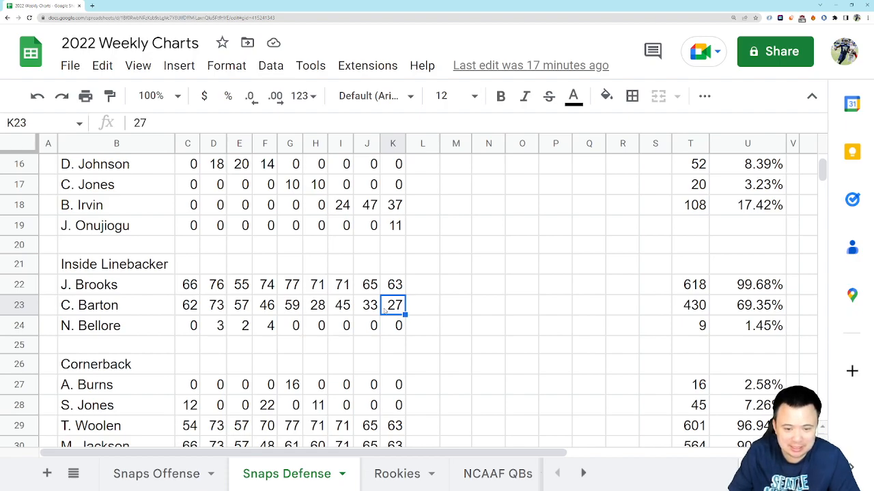
{"action": "mouse_move", "coordinate": [418, 305]}
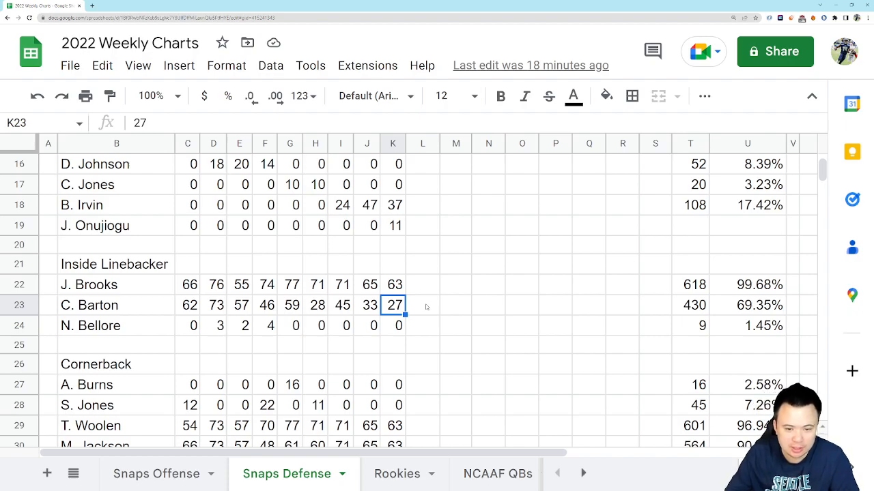
{"action": "mouse_move", "coordinate": [406, 331]}
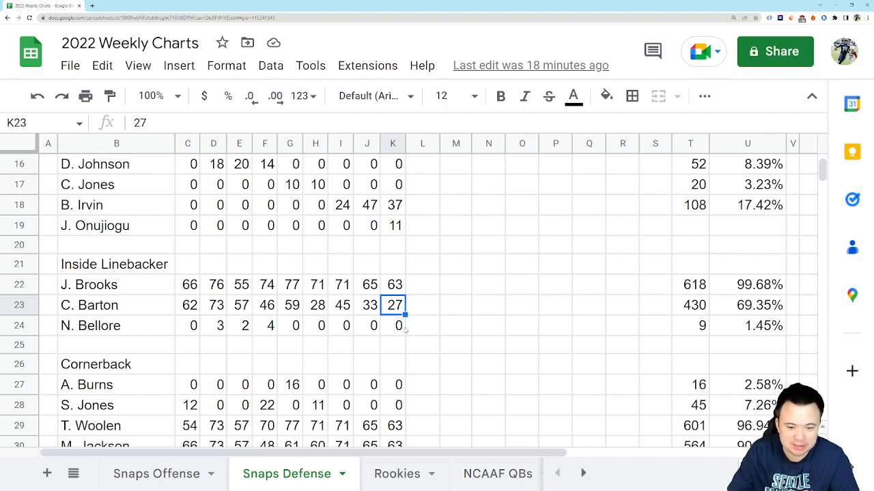
{"action": "mouse_move", "coordinate": [425, 306]}
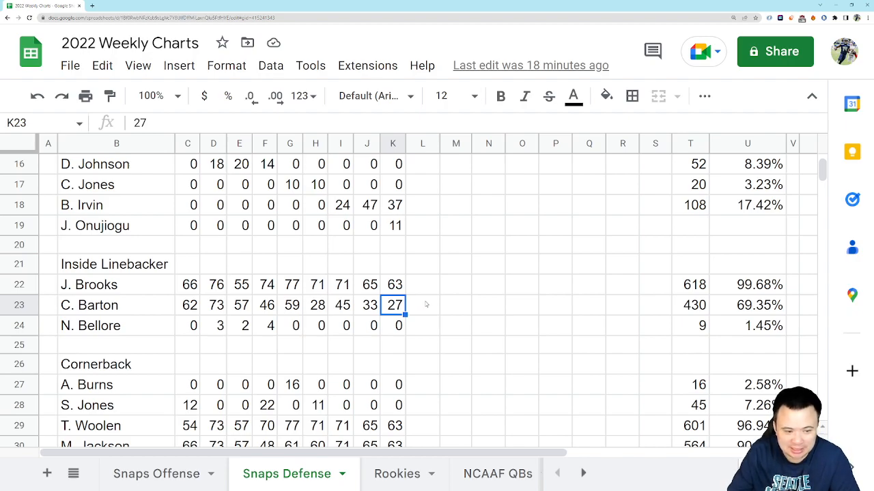
{"action": "mouse_move", "coordinate": [470, 324]}
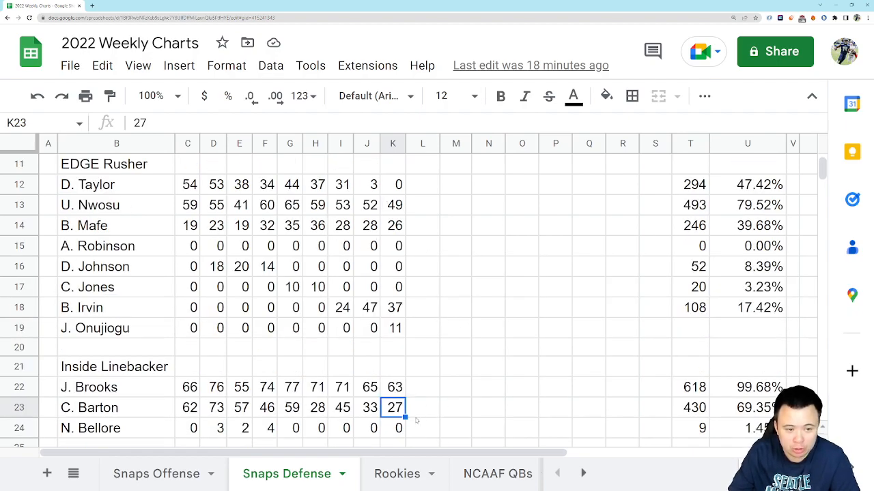
Scroll to the Cornerbacks and check C. Bryant's G9 snap count of 54
{"action": "scroll", "scroll_direction": "down", "scroll_amount": 3}
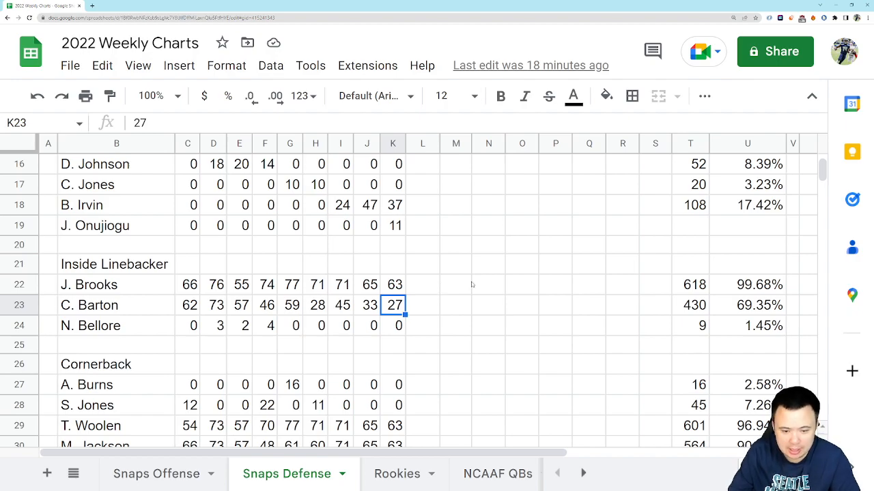
{"action": "scroll", "scroll_direction": "down", "scroll_amount": 3}
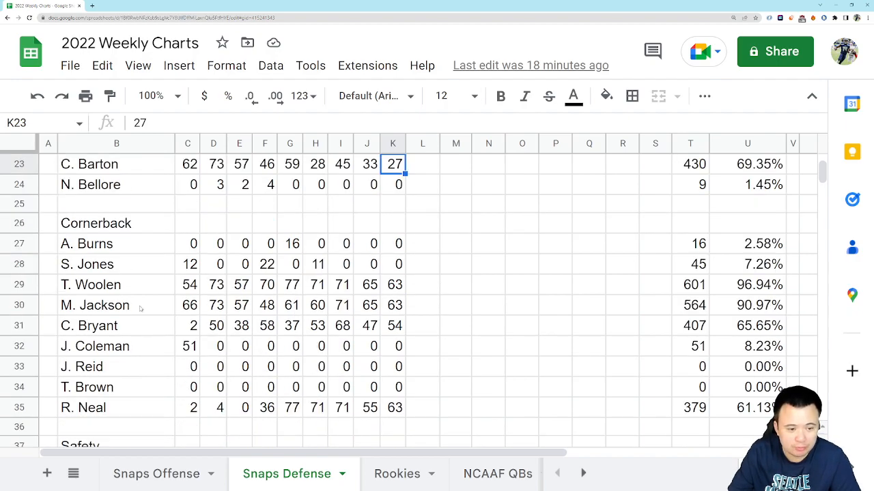
{"action": "left_click", "coordinate": [392, 305]}
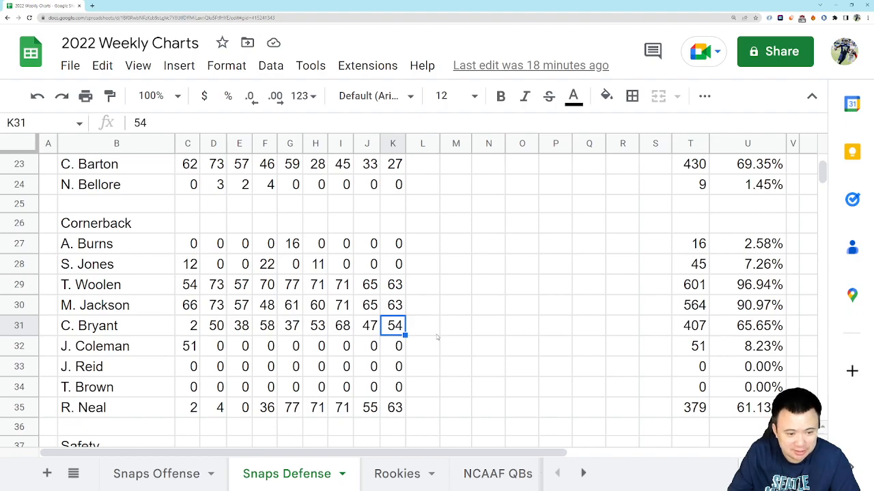
{"action": "mouse_move", "coordinate": [446, 322]}
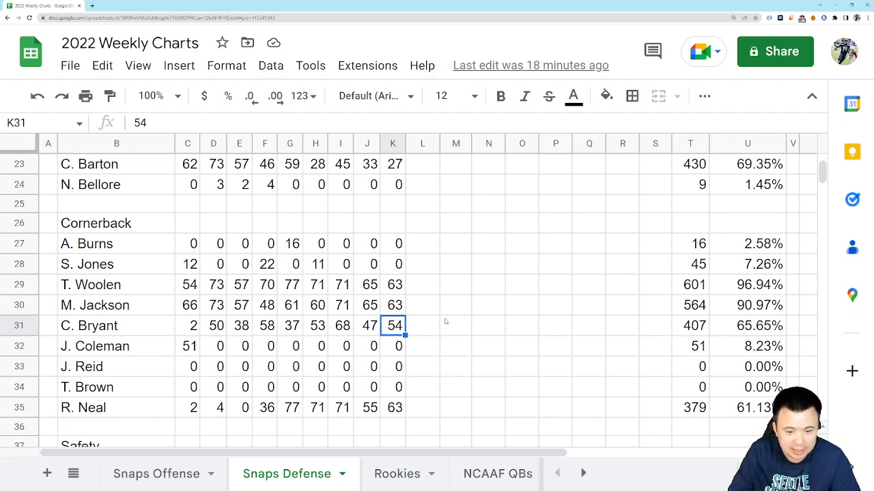
{"action": "mouse_move", "coordinate": [435, 328]}
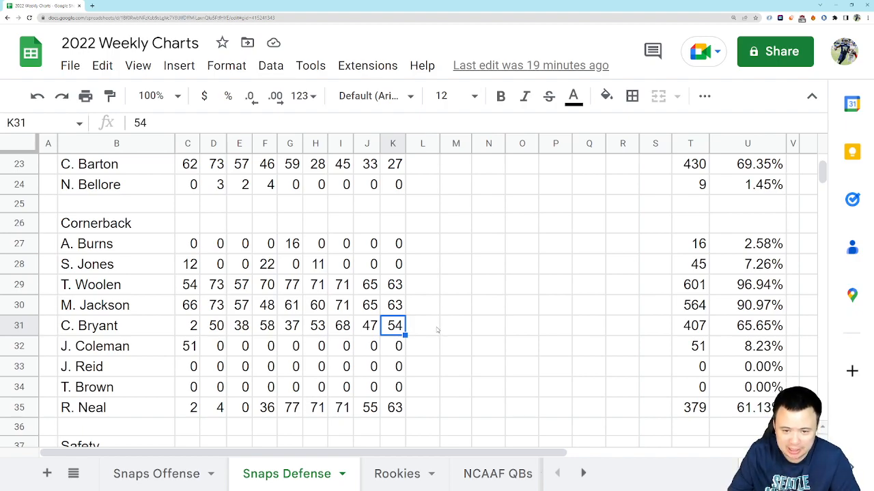
{"action": "mouse_move", "coordinate": [427, 321]}
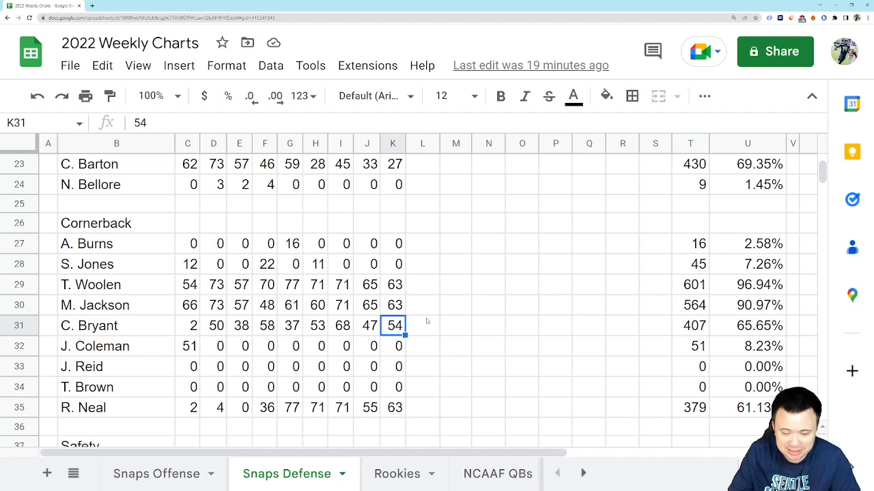
{"action": "mouse_move", "coordinate": [420, 324]}
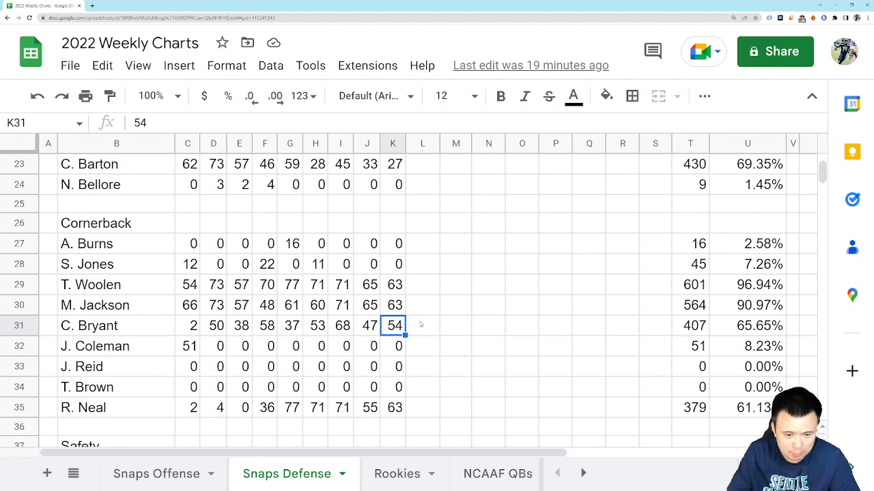
{"action": "mouse_move", "coordinate": [488, 324]}
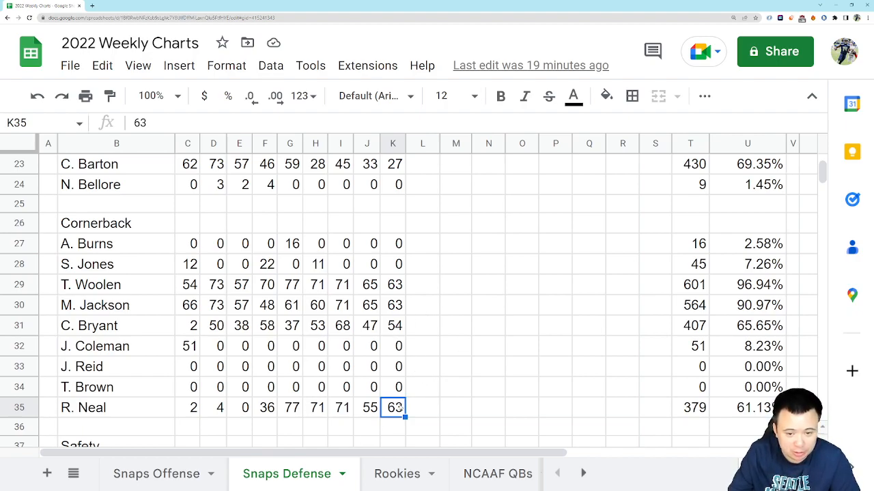
Check J. Jones's G9 snap count of 31 in K40 among the Safeties
{"action": "scroll", "scroll_direction": "down", "scroll_amount": 3}
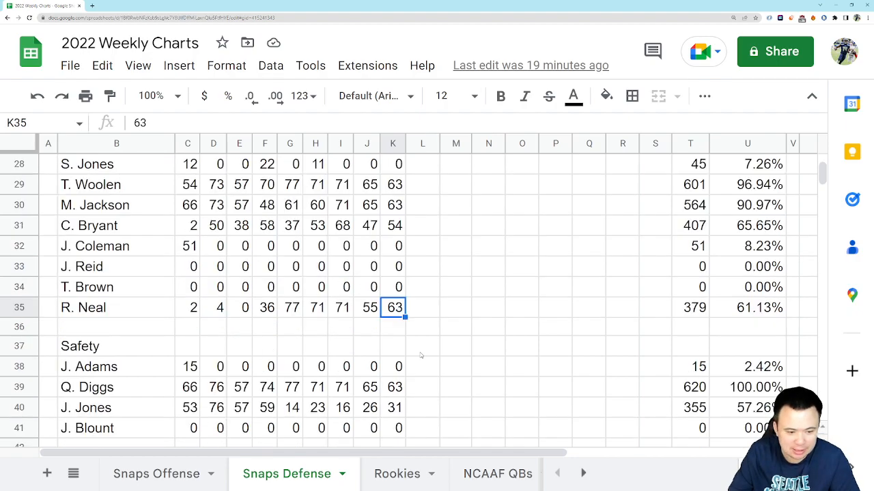
{"action": "left_click", "coordinate": [393, 387]}
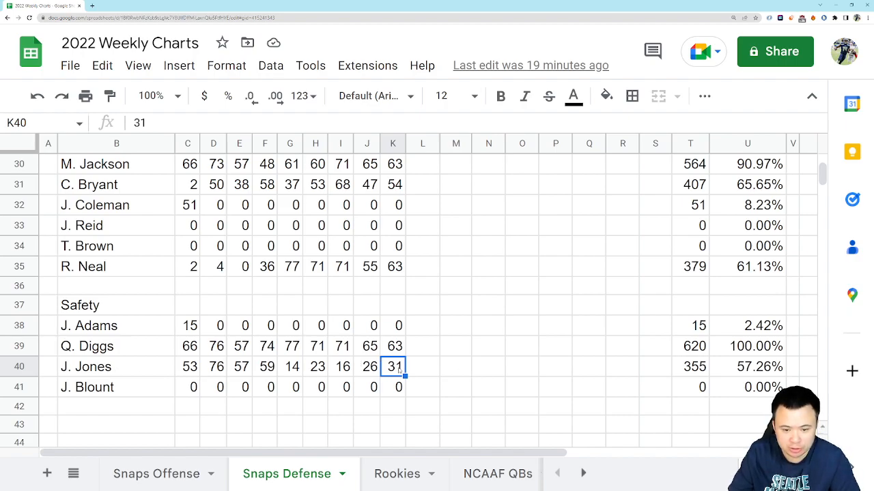
{"action": "mouse_move", "coordinate": [423, 369]}
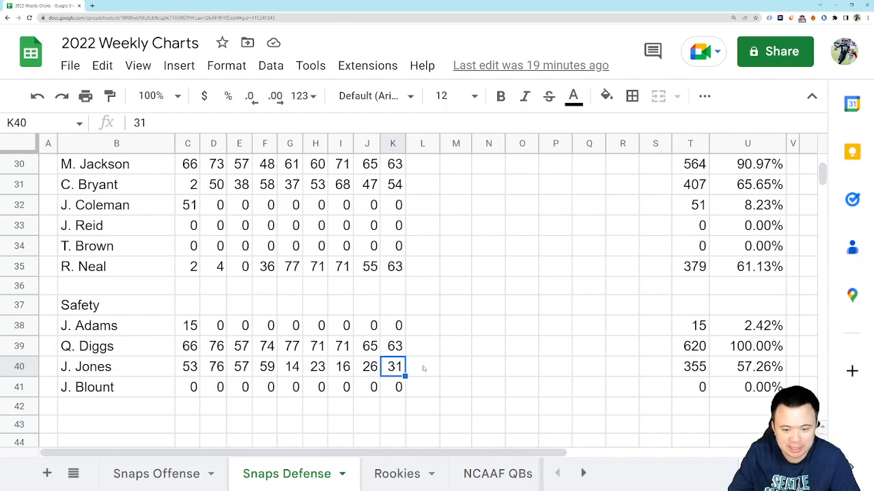
{"action": "left_click", "coordinate": [423, 367]}
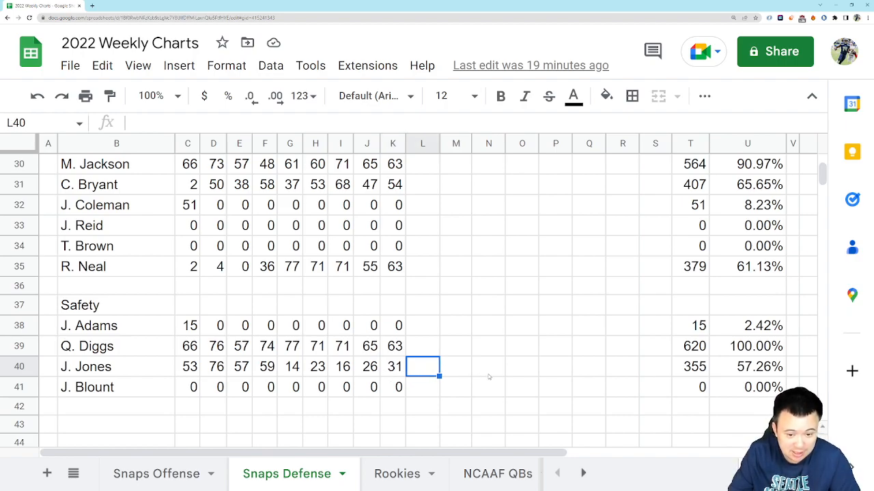
{"action": "mouse_move", "coordinate": [527, 381]}
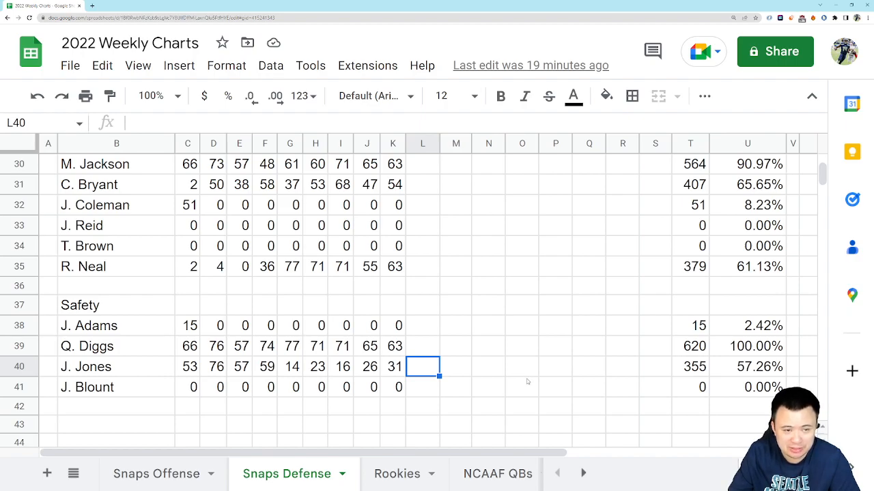
{"action": "mouse_move", "coordinate": [539, 383]}
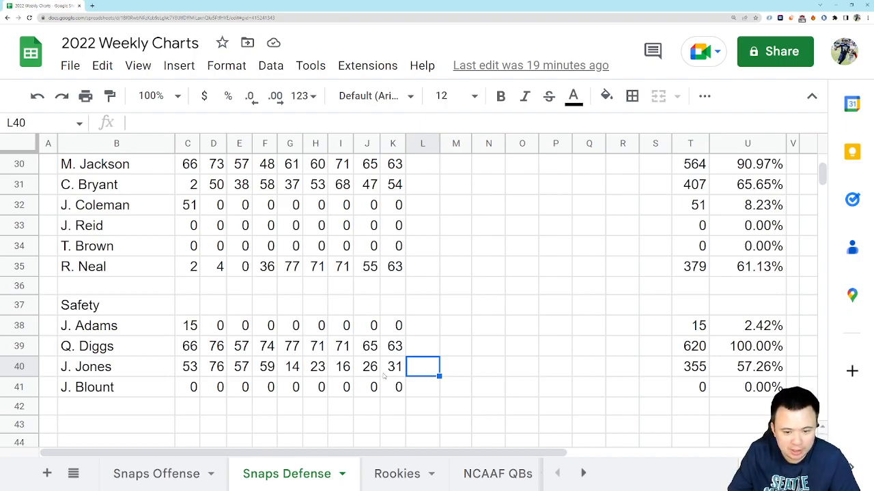
{"action": "mouse_move", "coordinate": [515, 370]}
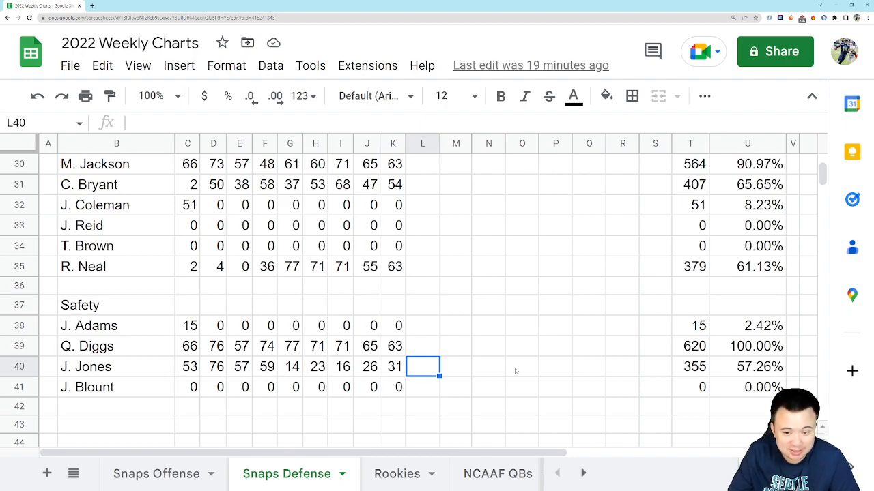
{"action": "left_click", "coordinate": [393, 366]}
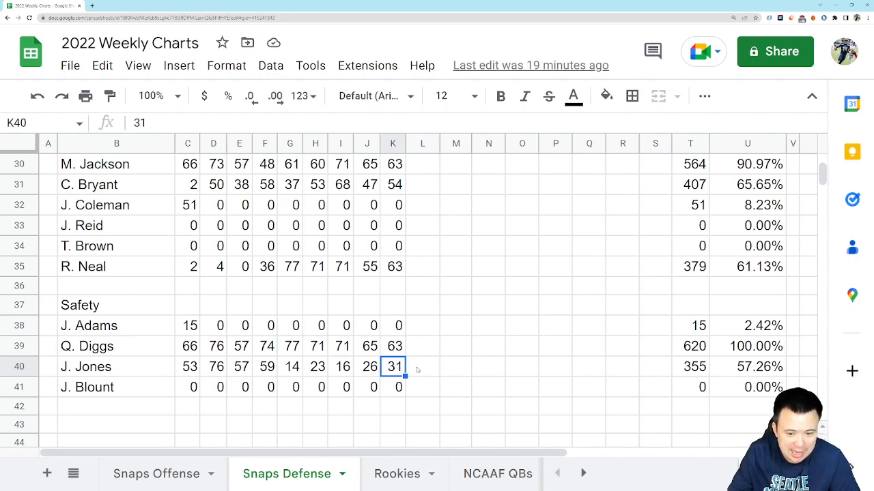
{"action": "mouse_move", "coordinate": [463, 374]}
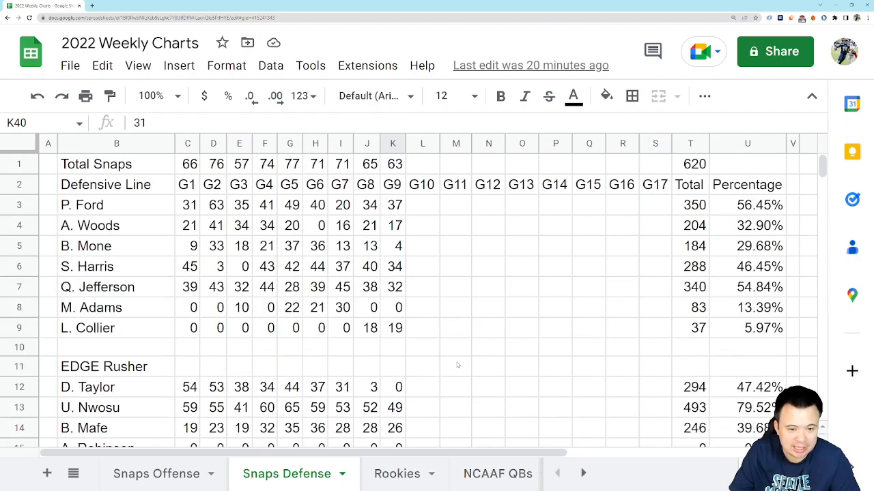
{"action": "mouse_move", "coordinate": [440, 360]}
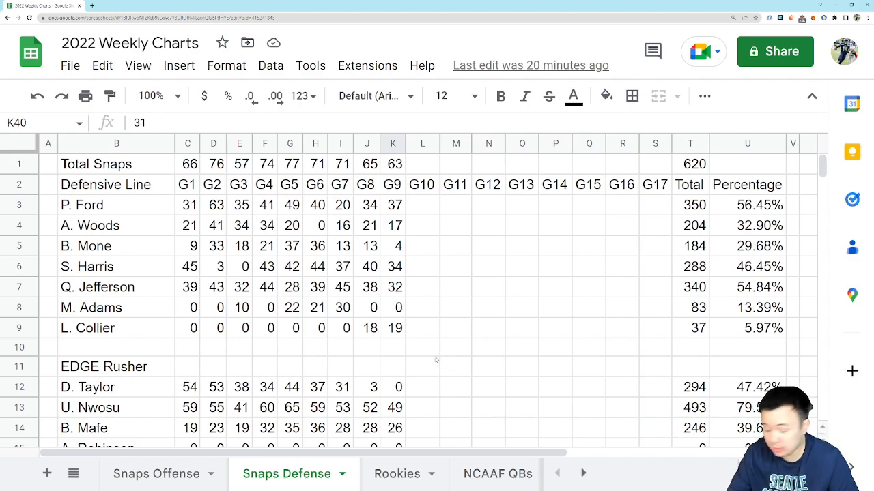
{"action": "mouse_move", "coordinate": [259, 378]}
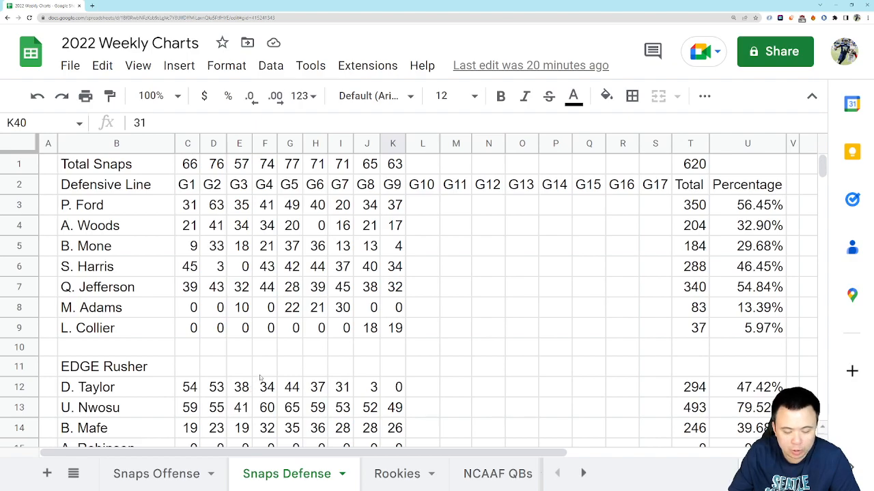
{"action": "mouse_move", "coordinate": [224, 359]}
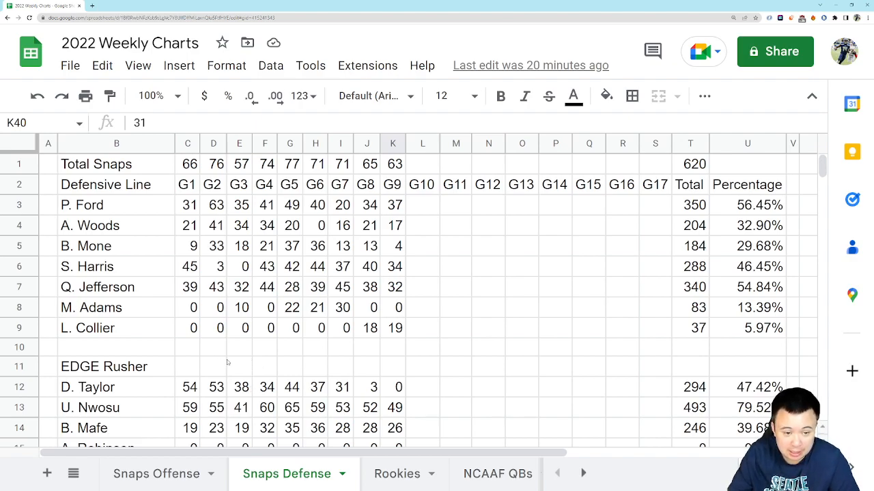
{"action": "mouse_move", "coordinate": [271, 359]}
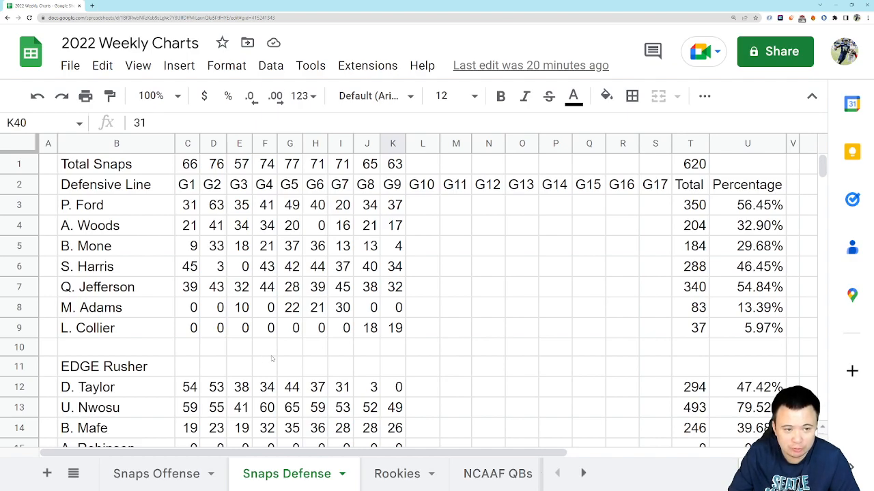
{"action": "mouse_move", "coordinate": [237, 363]}
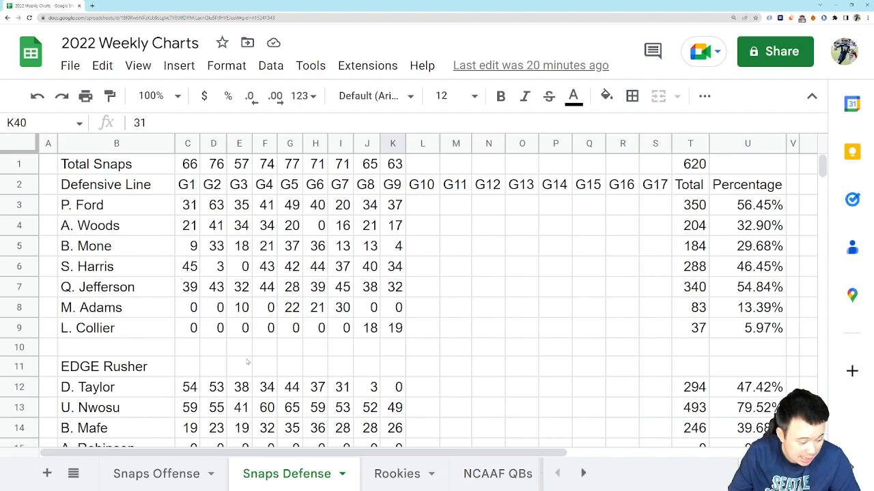
{"action": "mouse_move", "coordinate": [250, 363]}
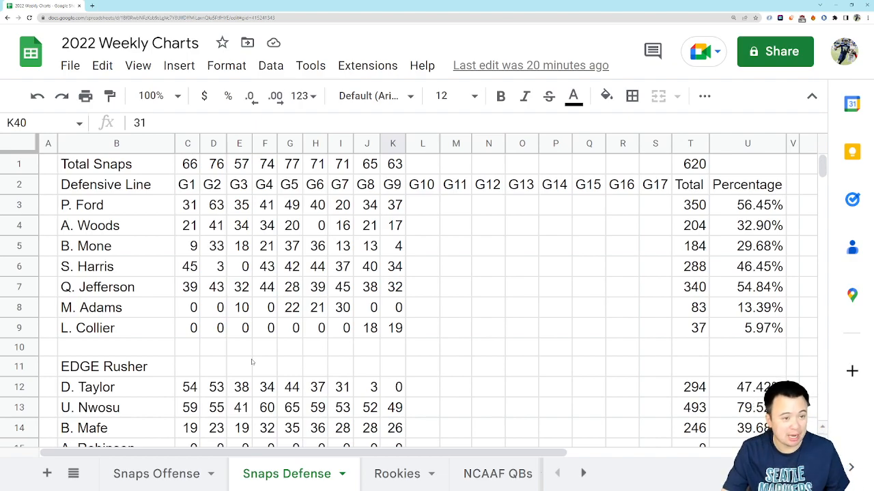
{"action": "mouse_move", "coordinate": [261, 361]}
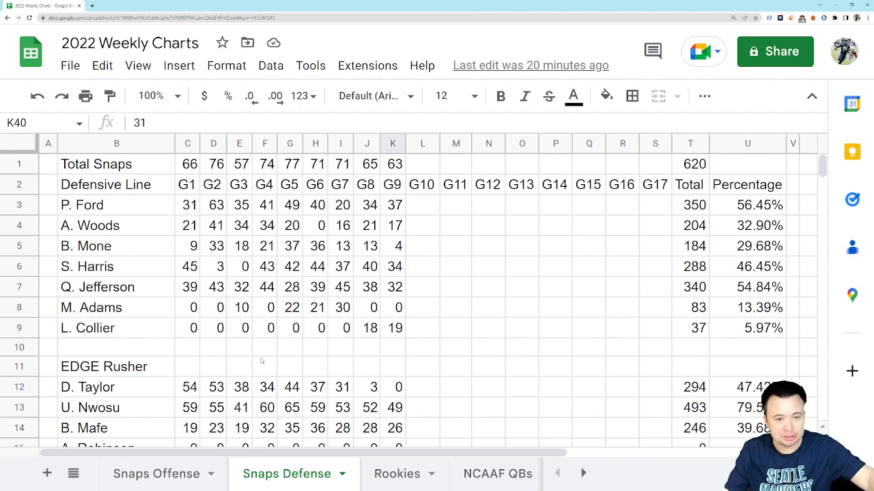